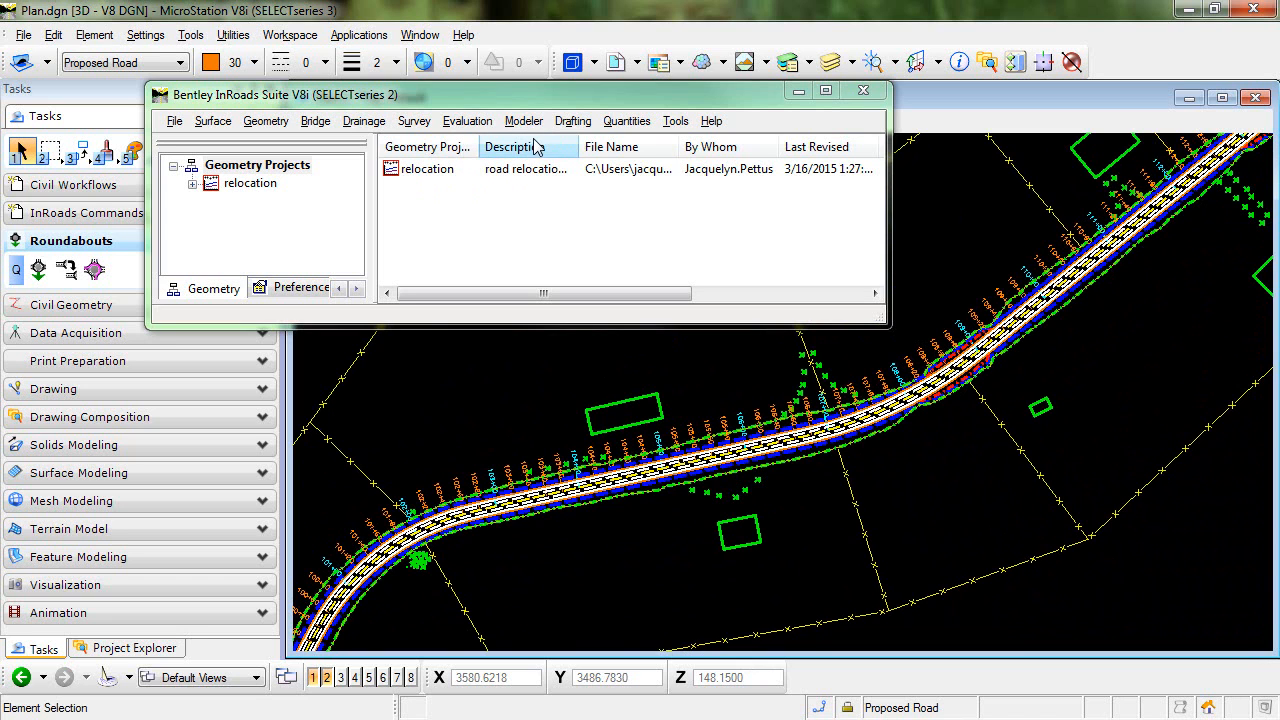
# Launch the Plan and Profile Generator and load its Plan Only preference
pyautogui.click(573, 120)
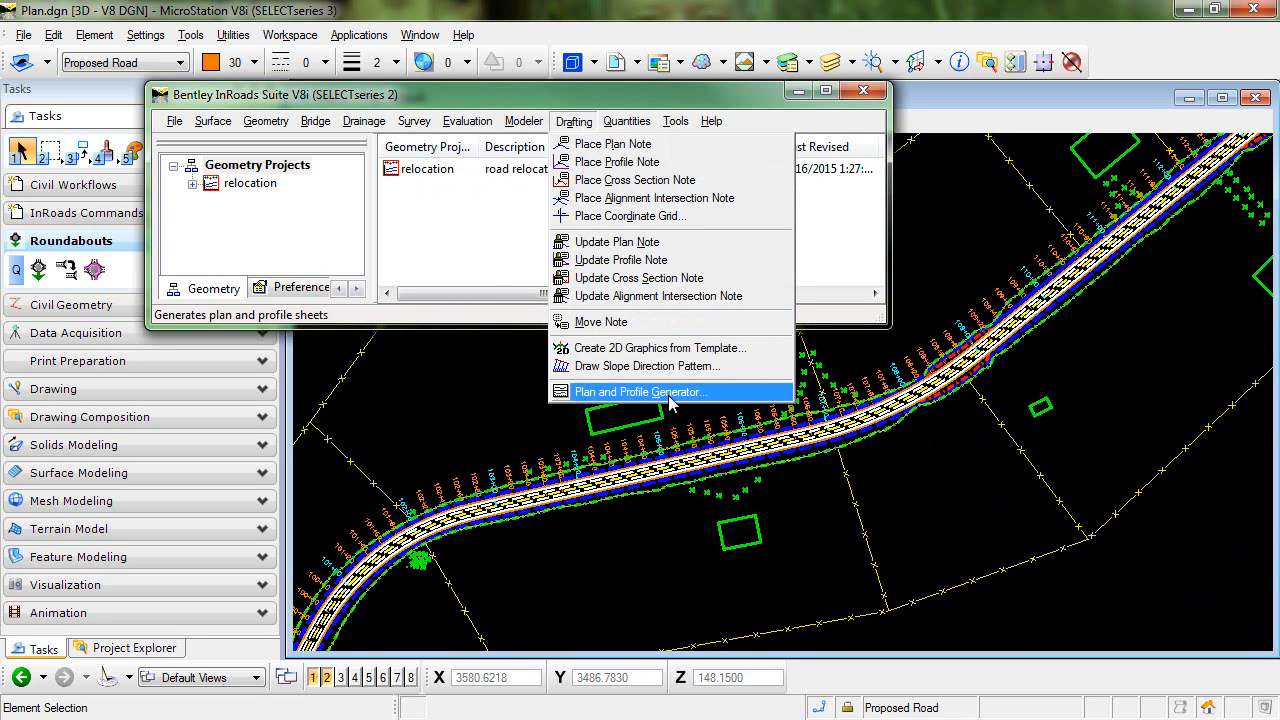
pyautogui.click(639, 391)
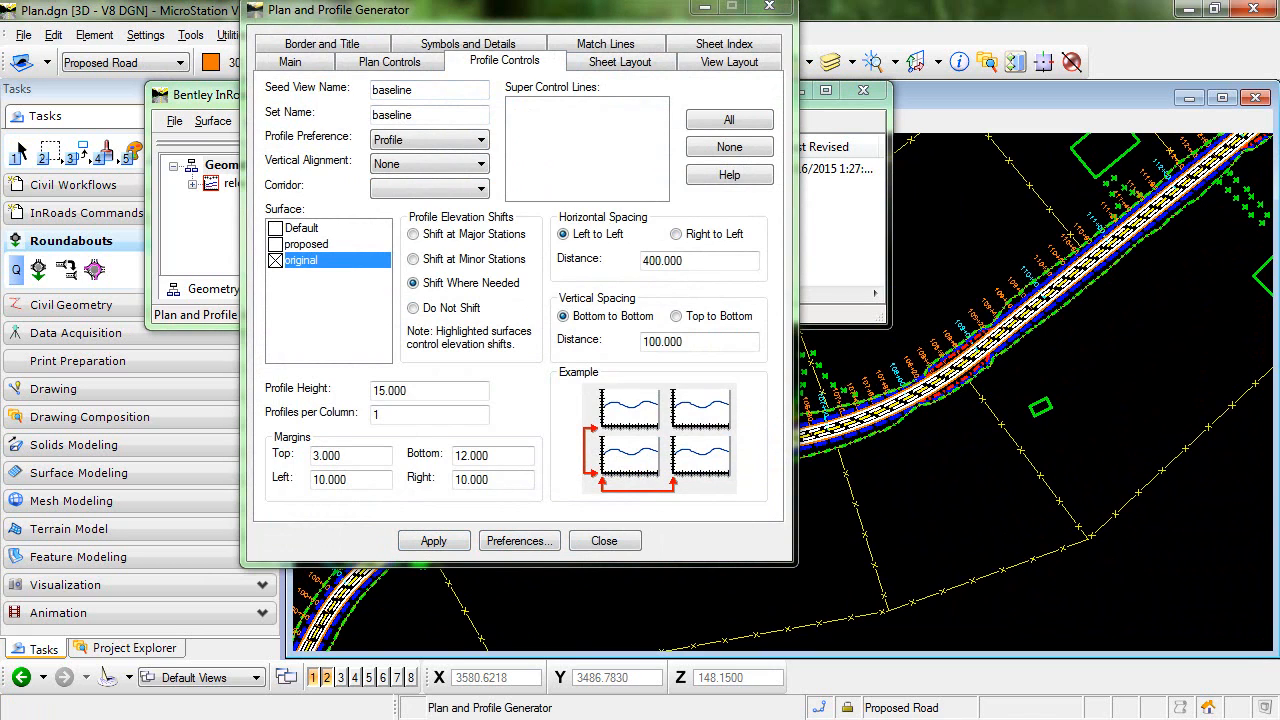
pyautogui.click(519, 540)
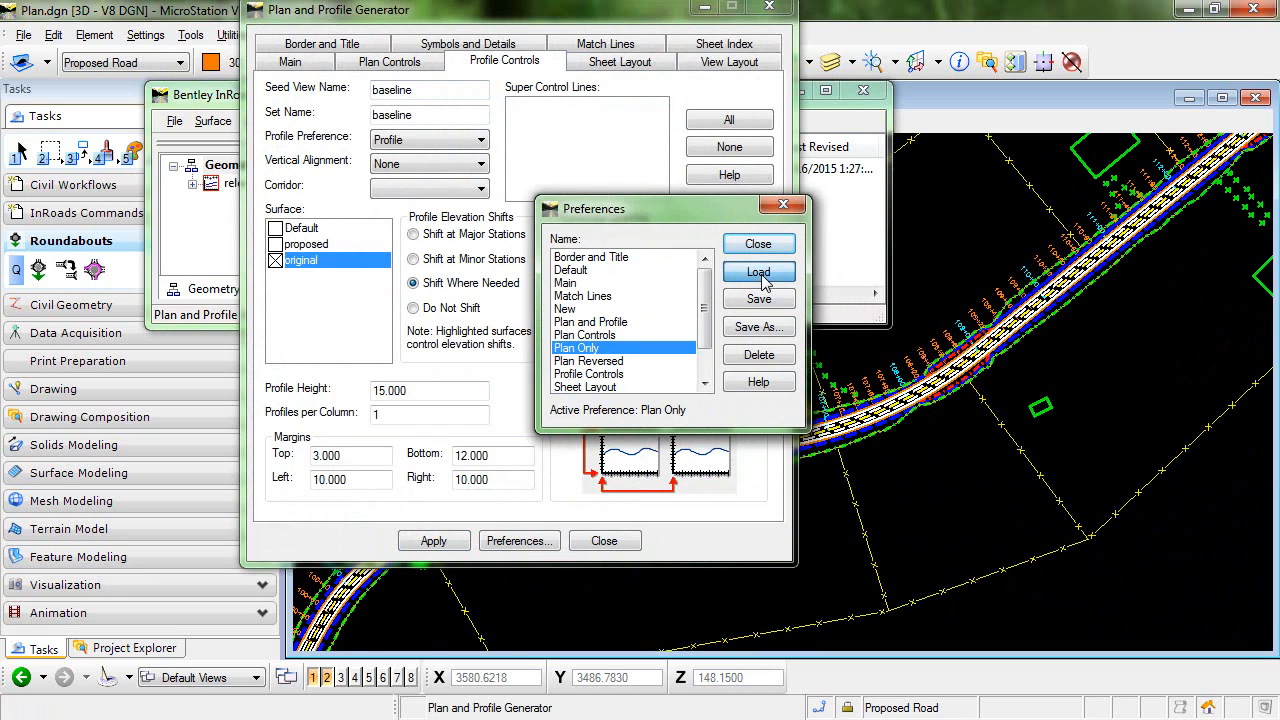
pyautogui.click(758, 272)
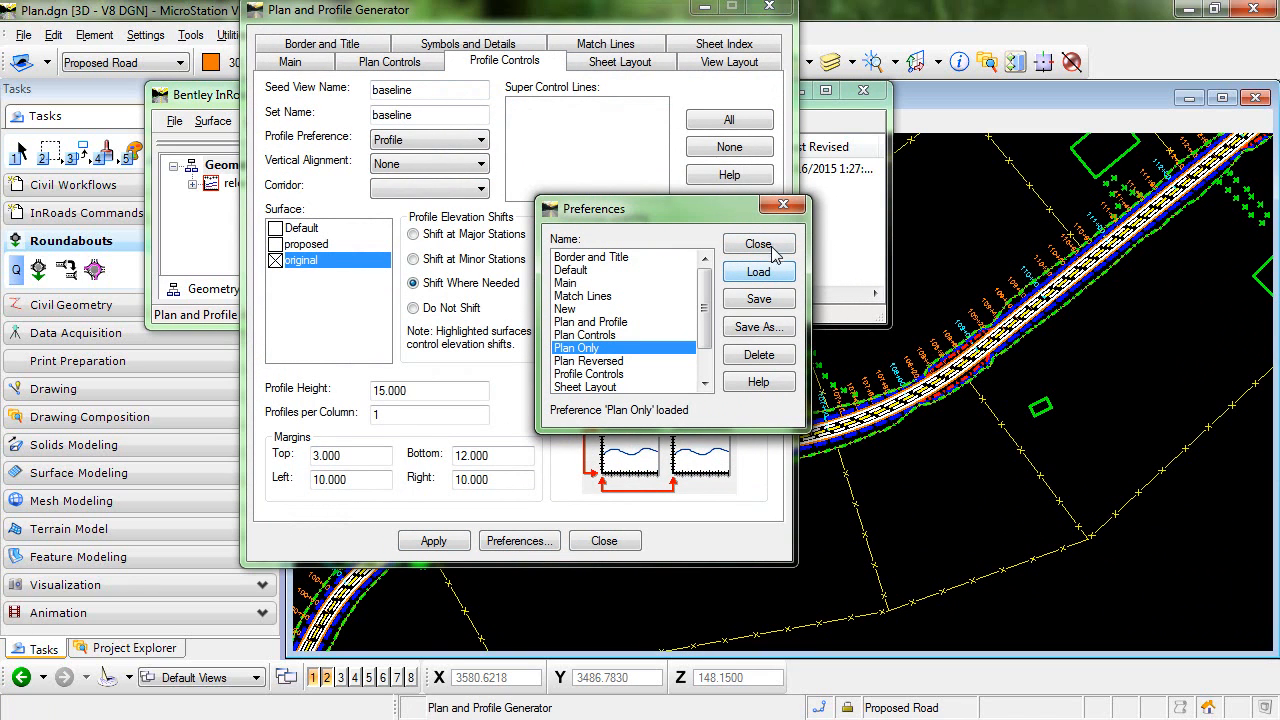
pyautogui.click(758, 244)
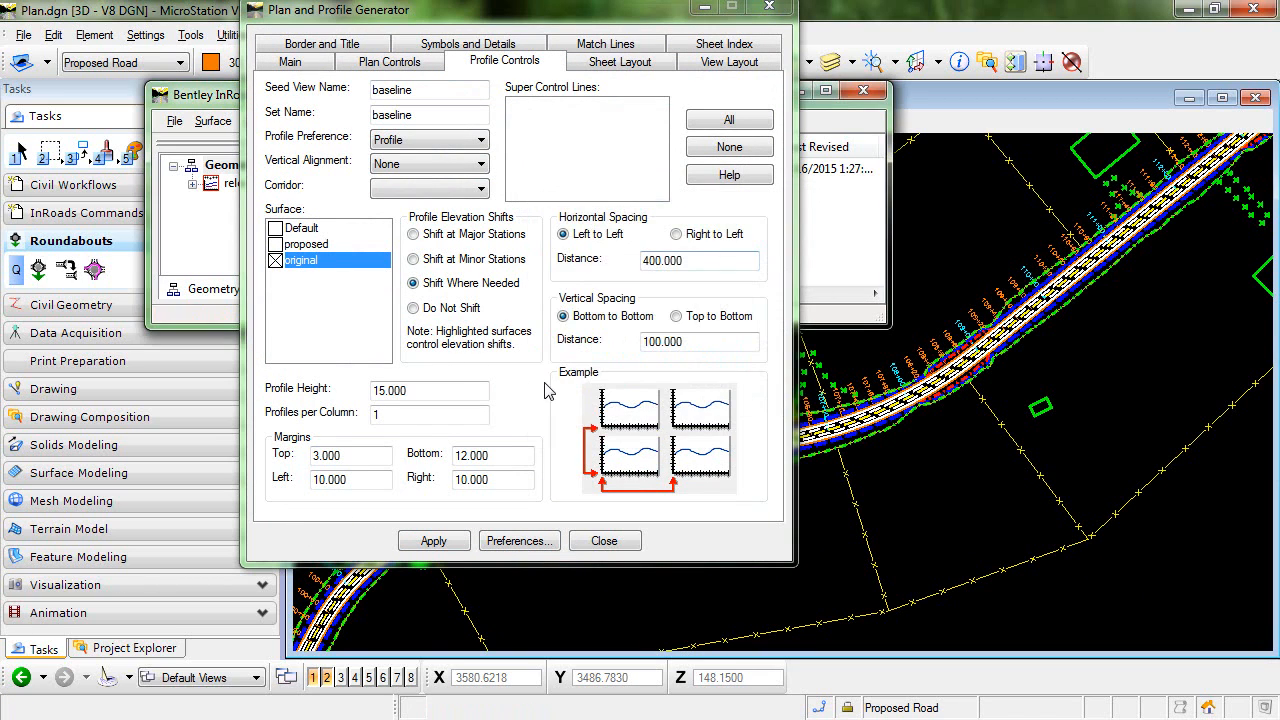
pyautogui.click(290, 61)
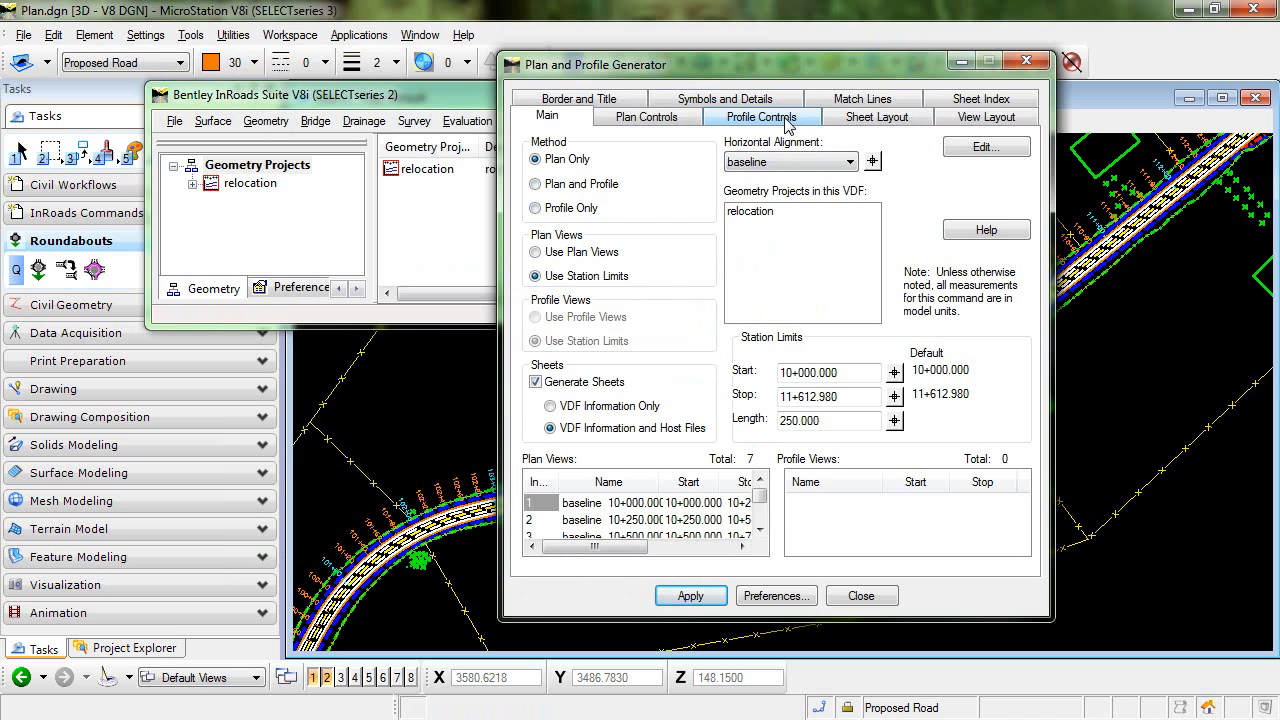
pyautogui.click(760, 116)
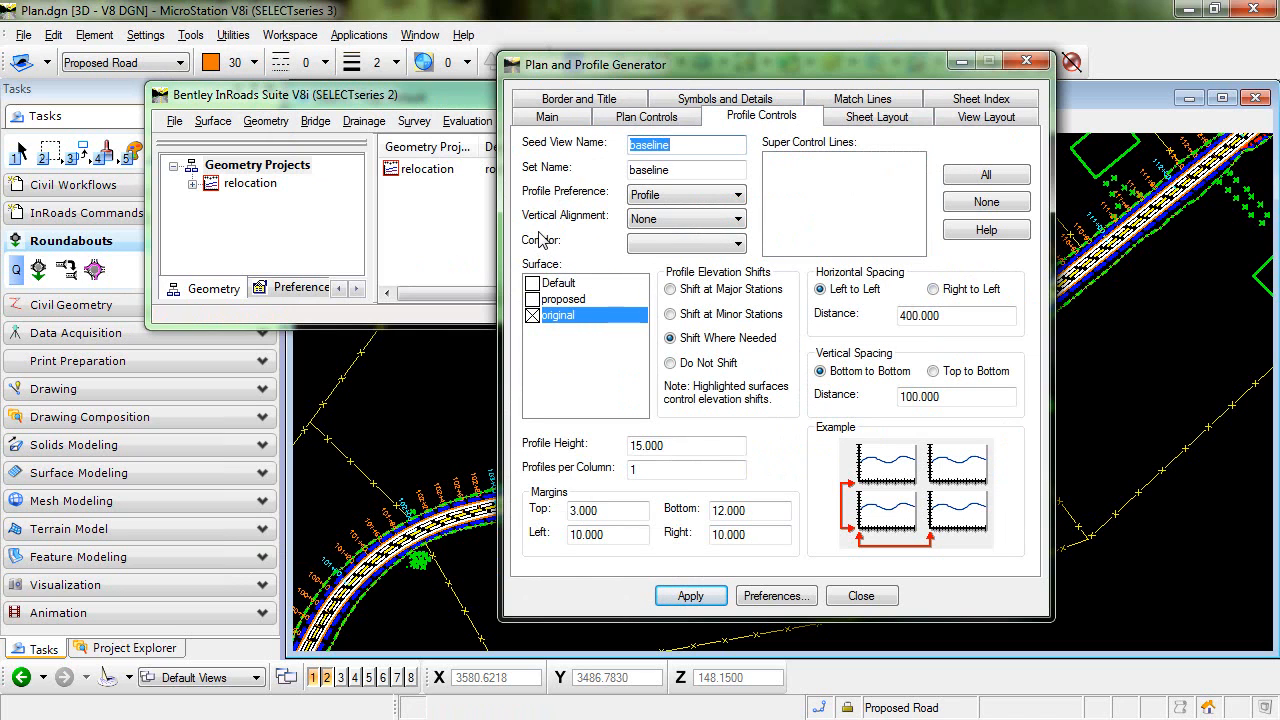
pyautogui.moveTo(600, 210)
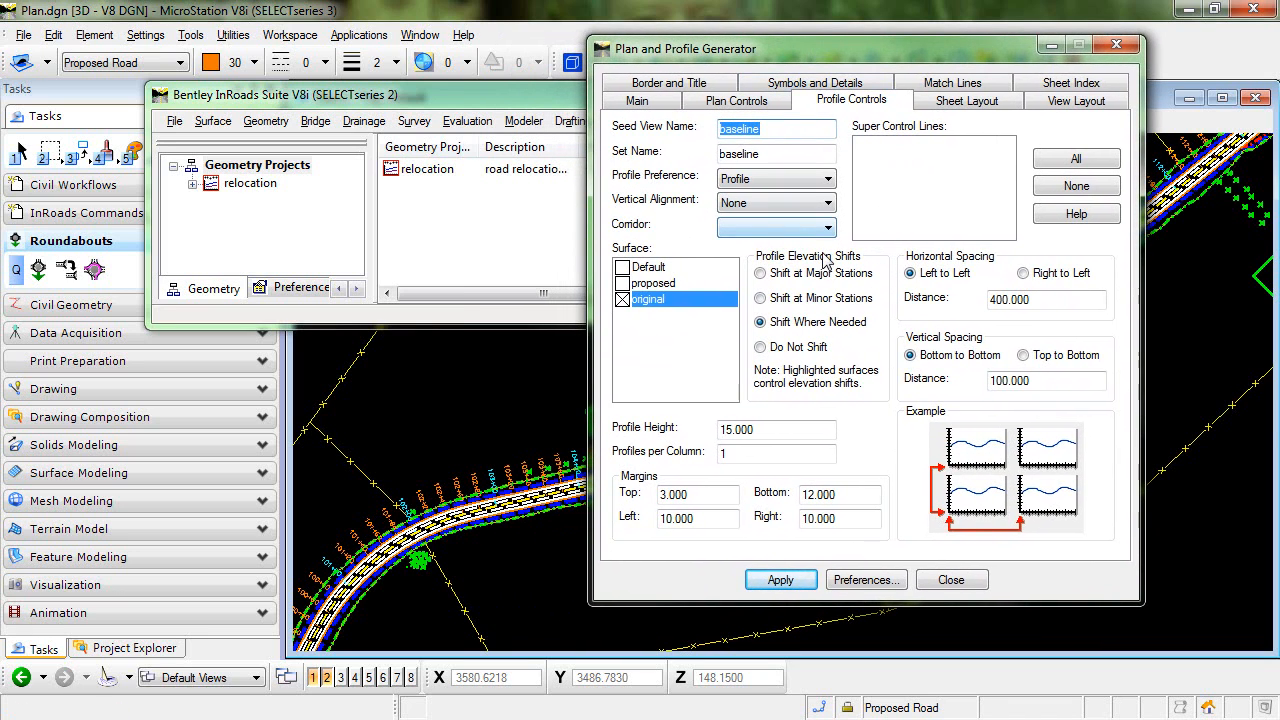
pyautogui.moveTo(895, 222)
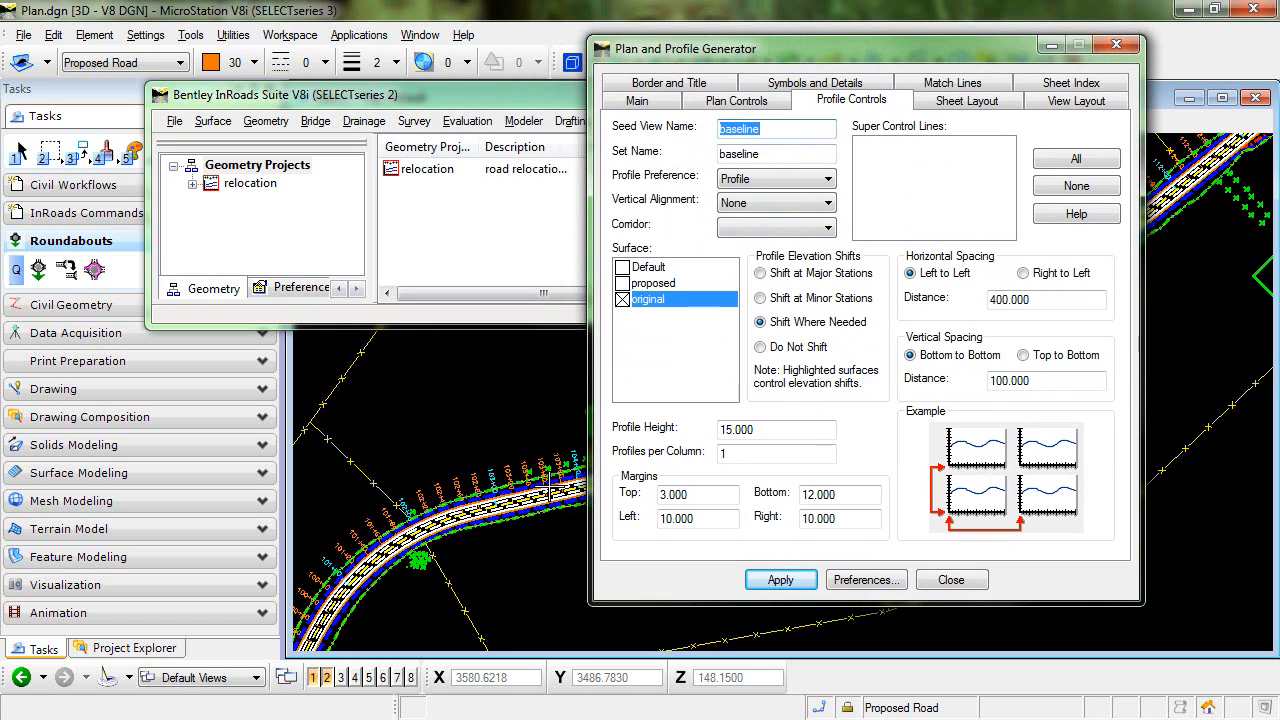
pyautogui.moveTo(562, 404)
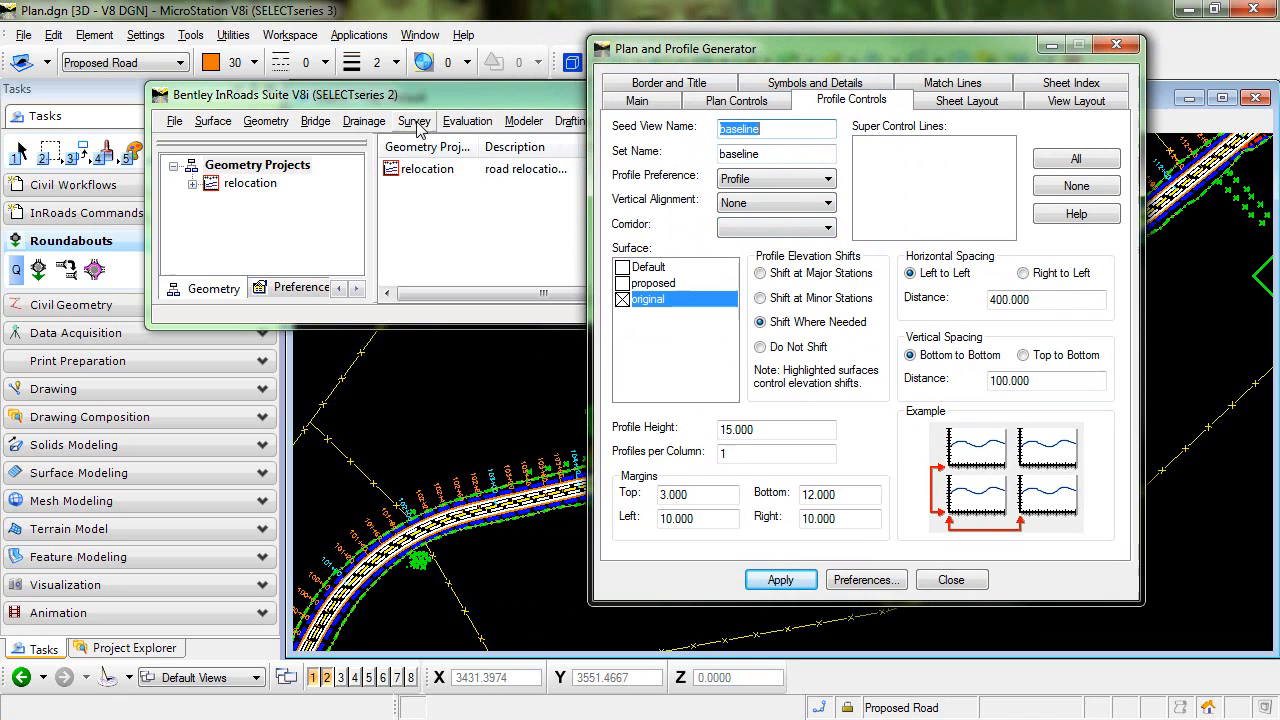
pyautogui.moveTo(466, 121)
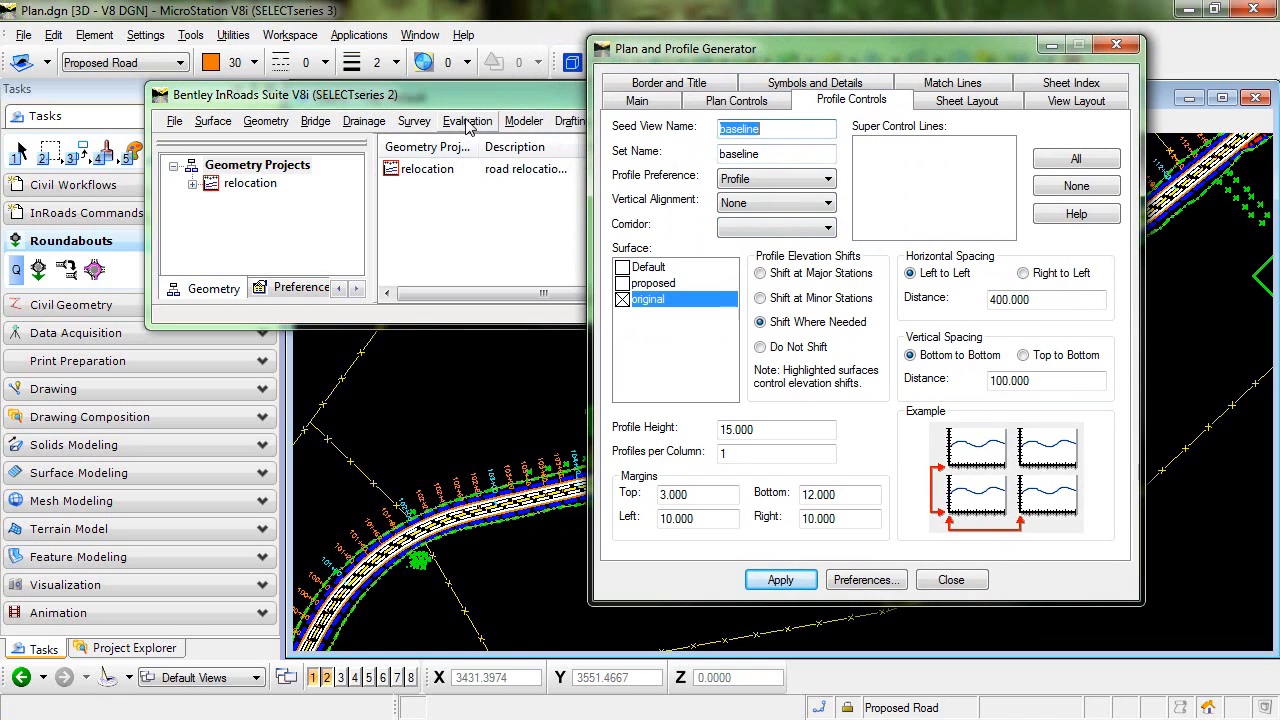
# Load the Profile preference in Create Profile and select it as the generator's profile preference
pyautogui.click(467, 120)
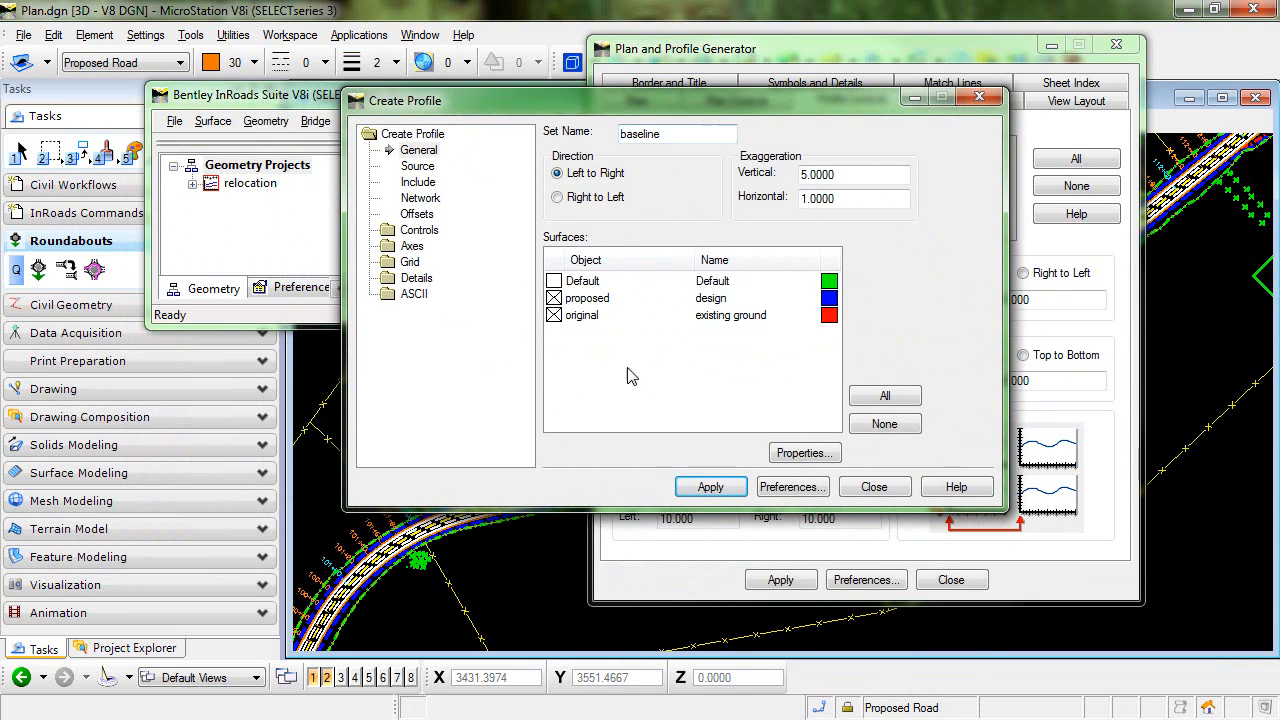
pyautogui.click(557, 173)
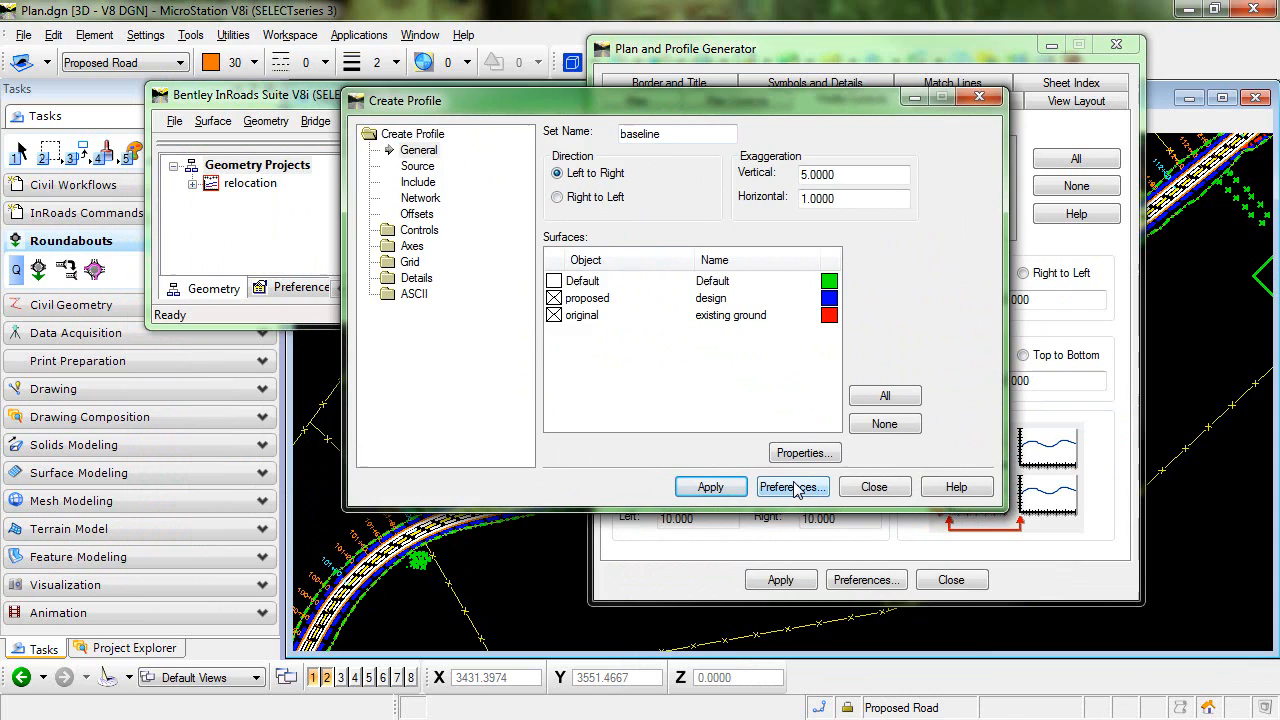
pyautogui.click(791, 487)
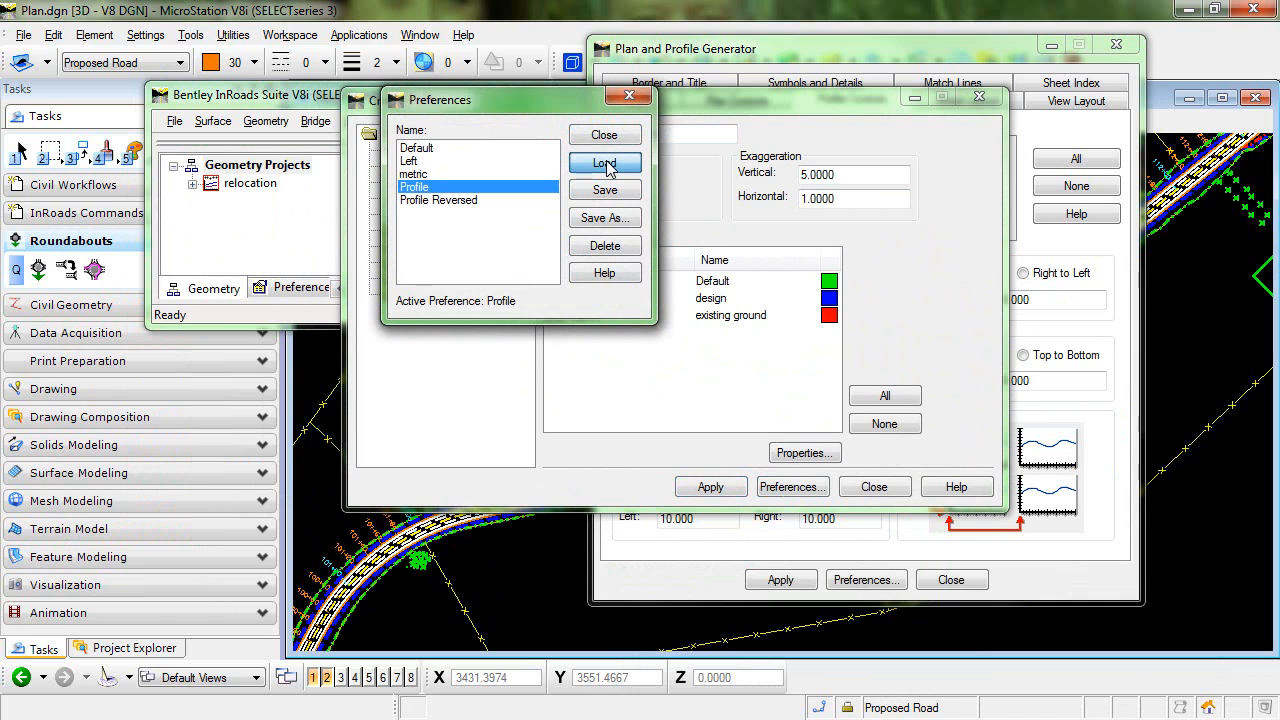
pyautogui.click(604, 163)
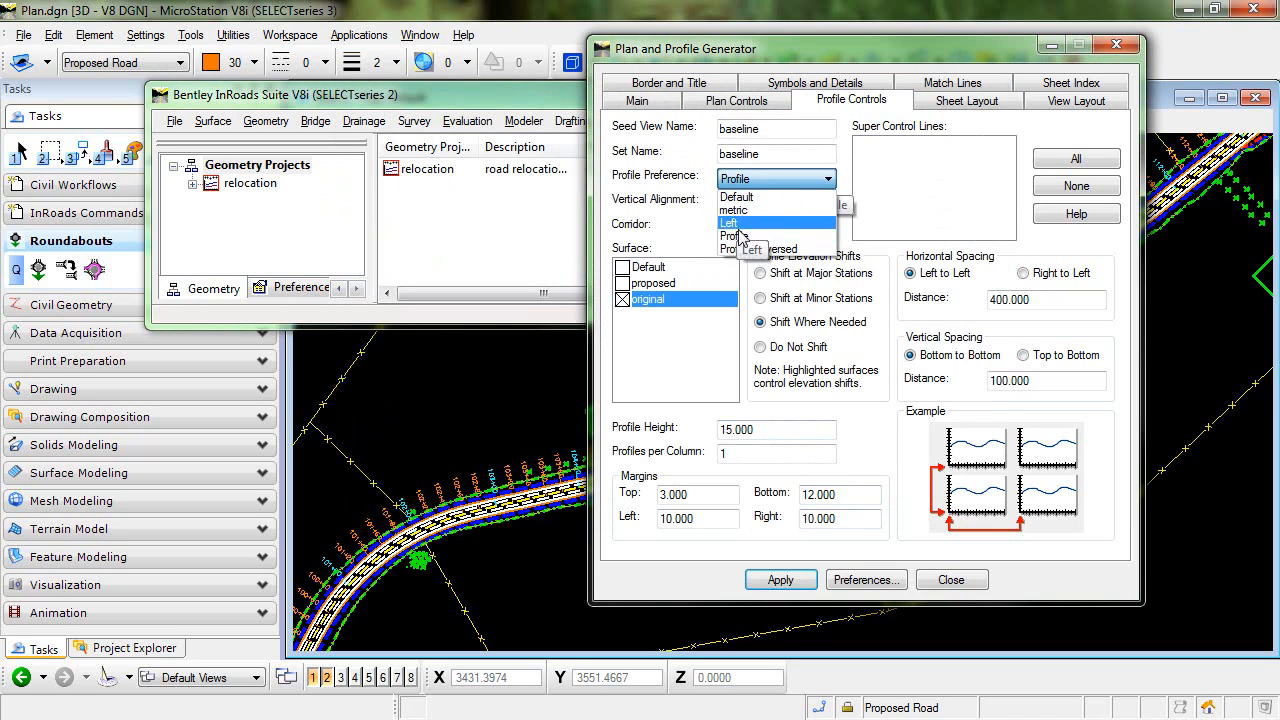
pyautogui.moveTo(790, 240)
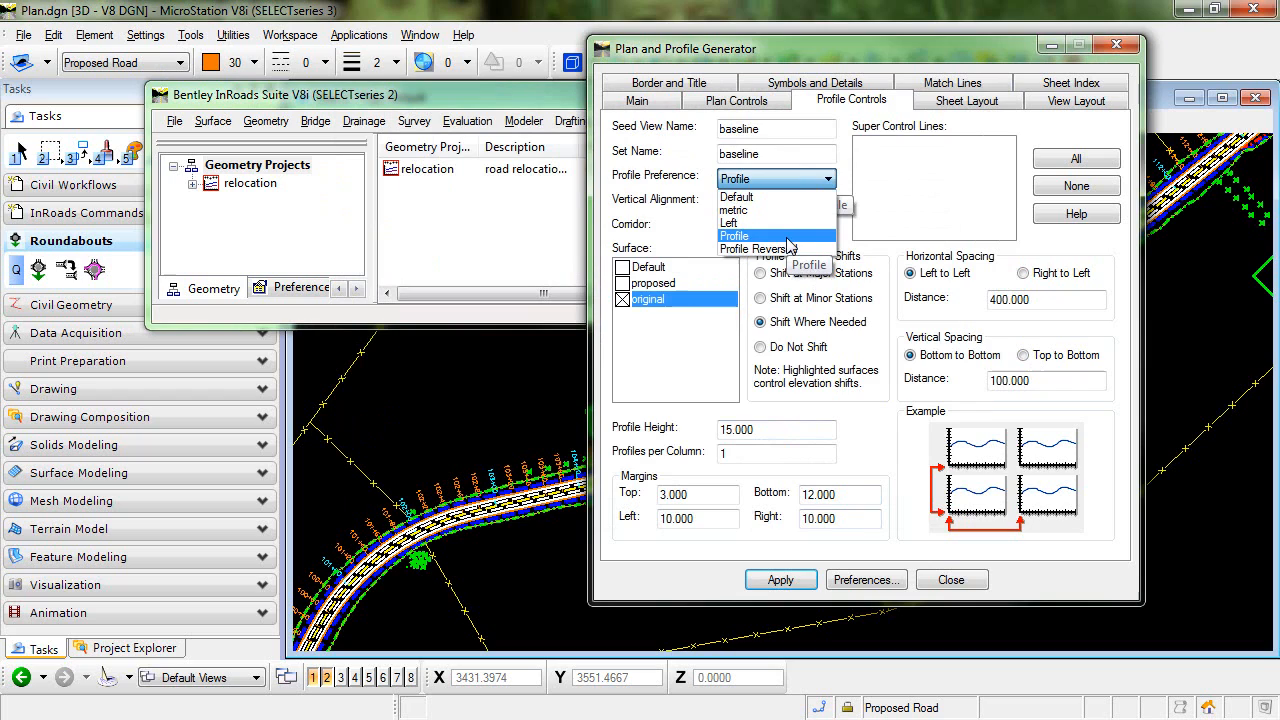
pyautogui.click(735, 236)
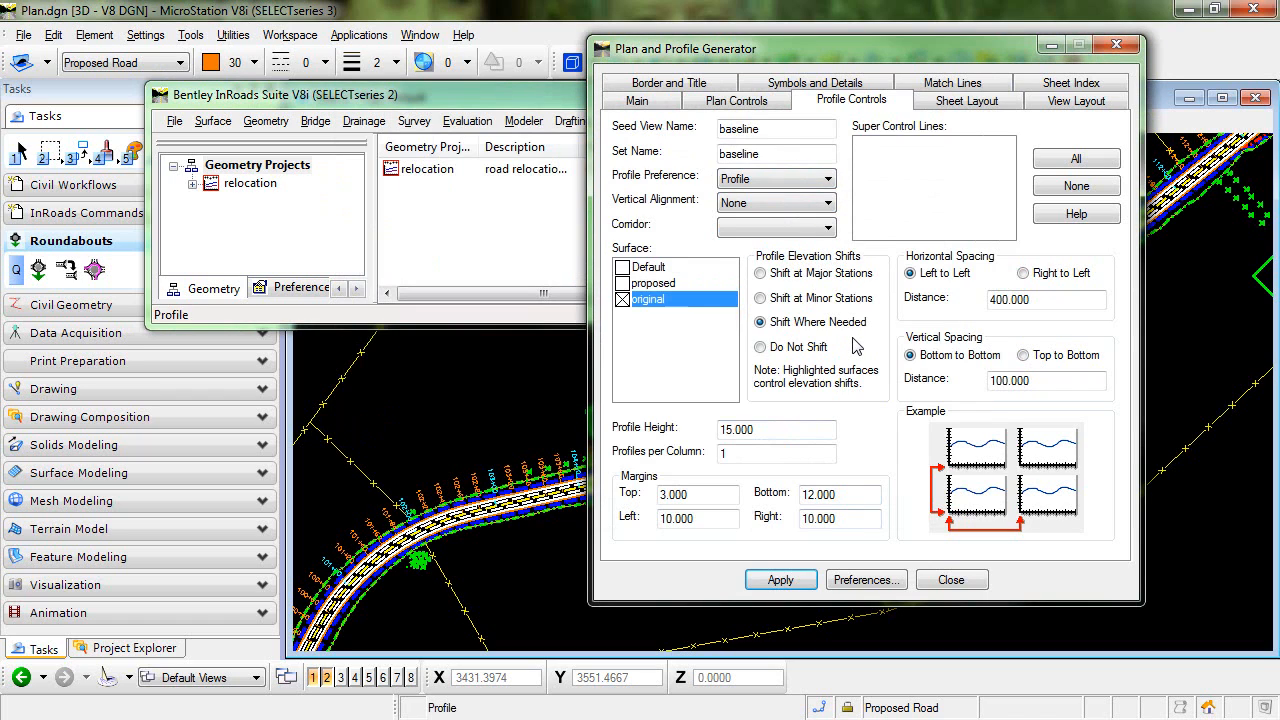
pyautogui.click(780, 580)
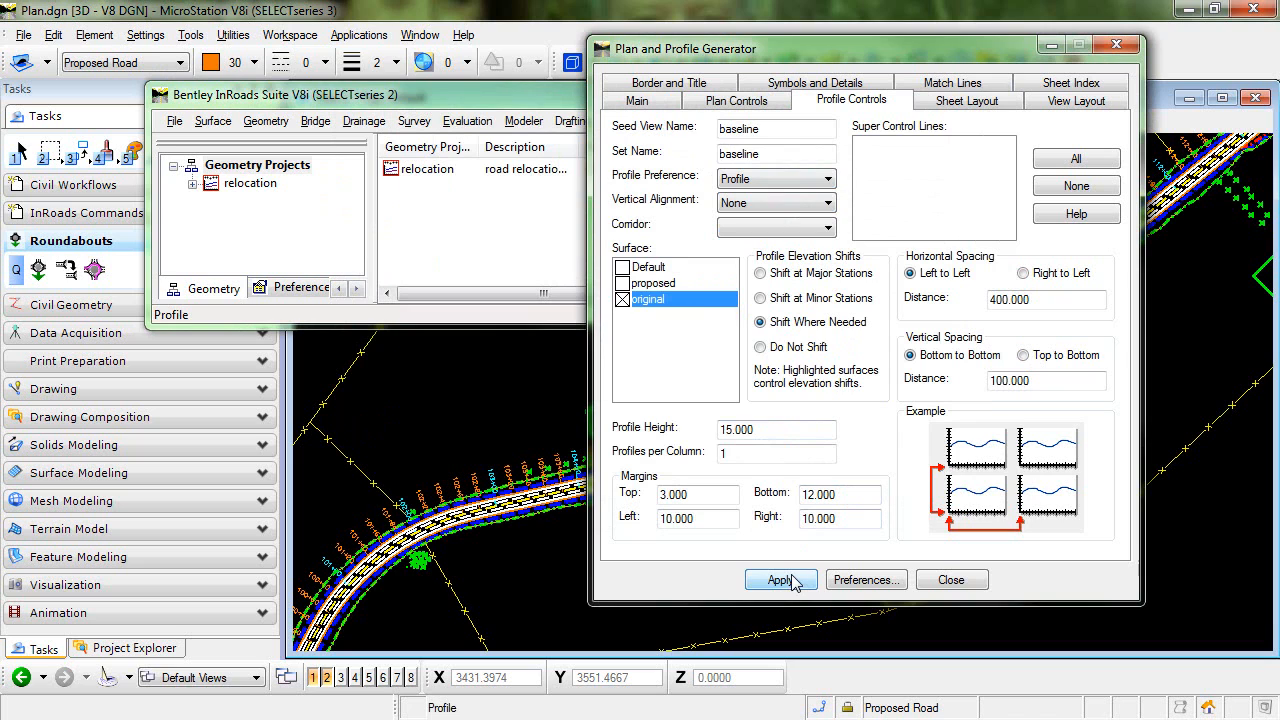
# Apply the generator to produce plansheet7.dgn, stationing left to right up to 116+13
pyautogui.click(780, 580)
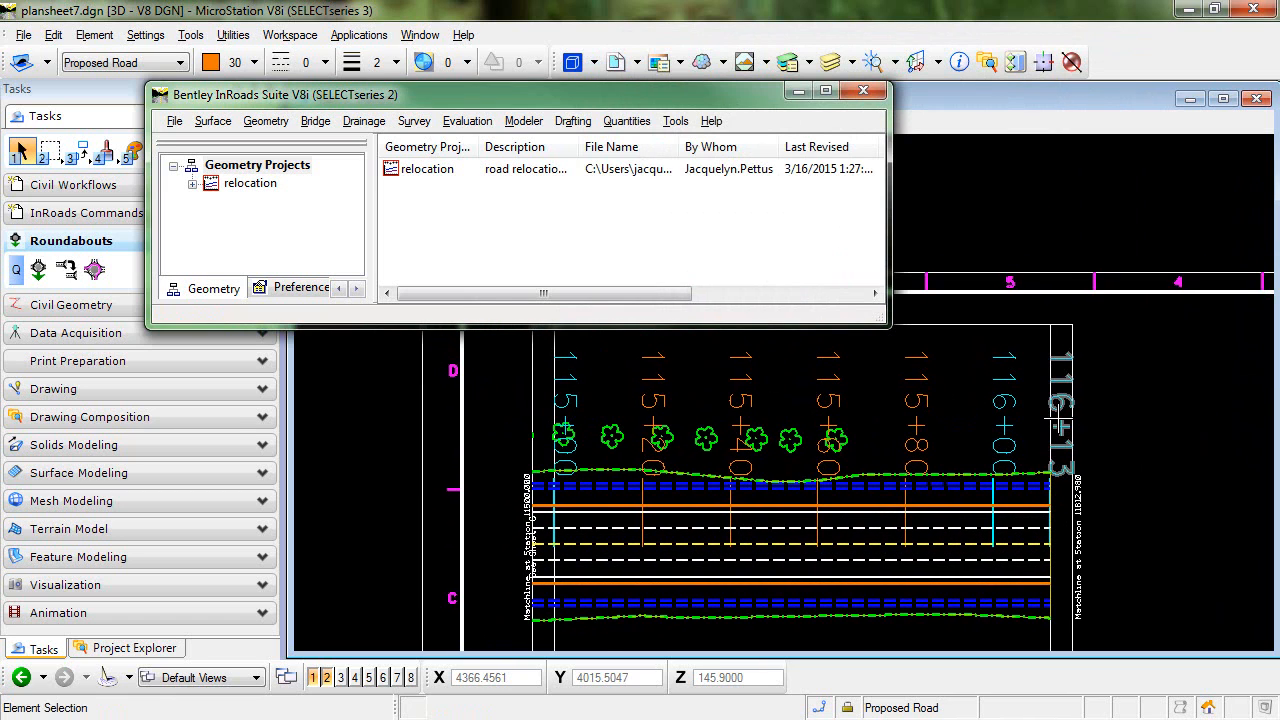
pyautogui.moveTo(1055, 420)
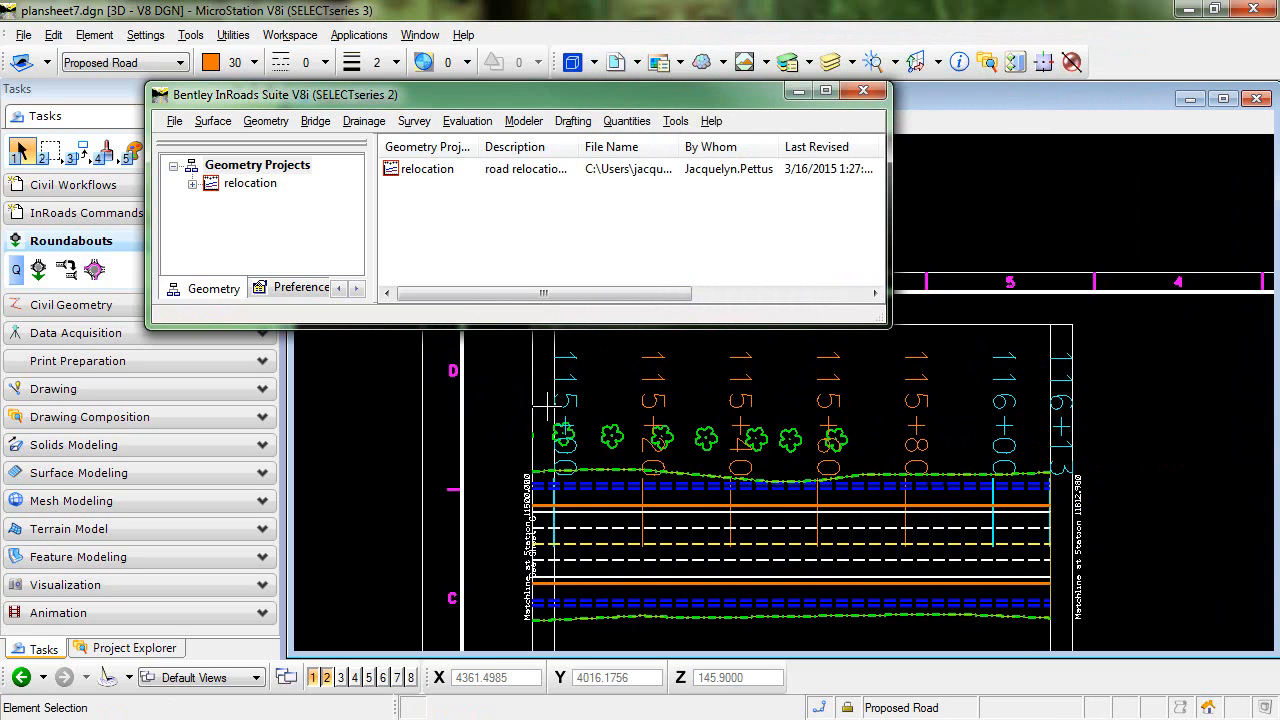
pyautogui.moveTo(498, 412)
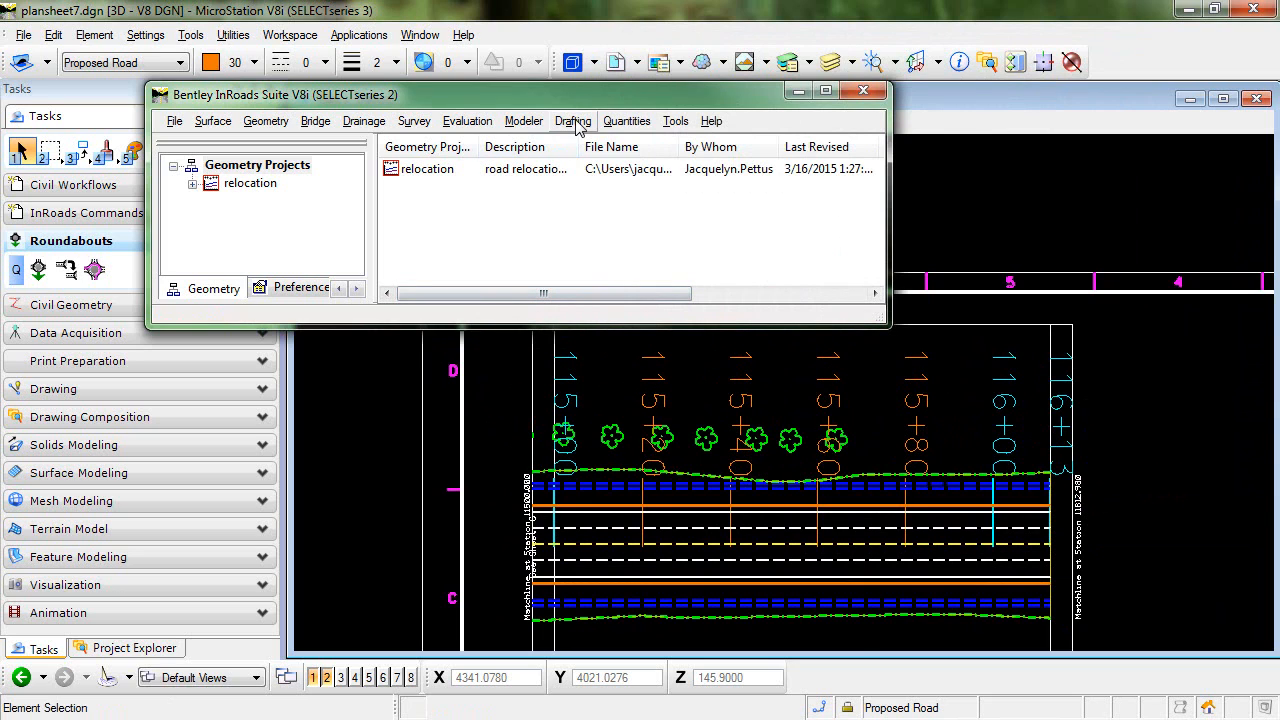
# Load the Profile Reversed preference with Right to Left direction and close profile creation
pyautogui.click(467, 120)
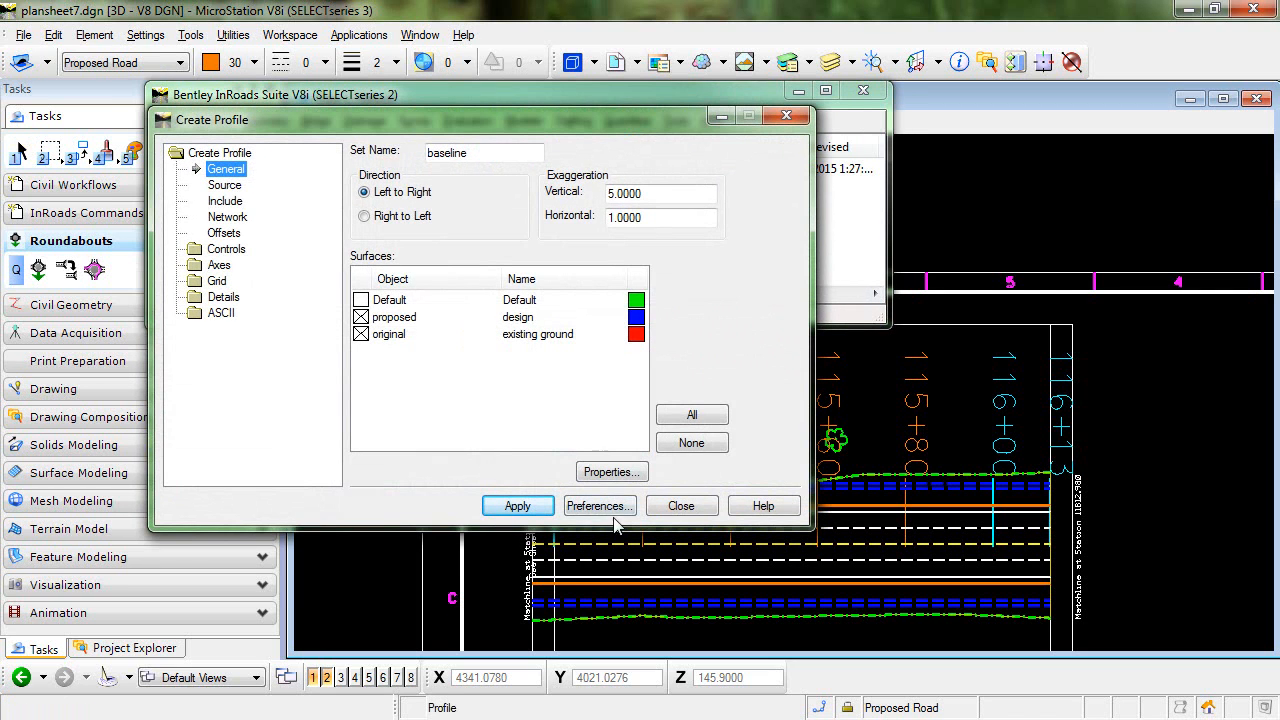
pyautogui.click(599, 505)
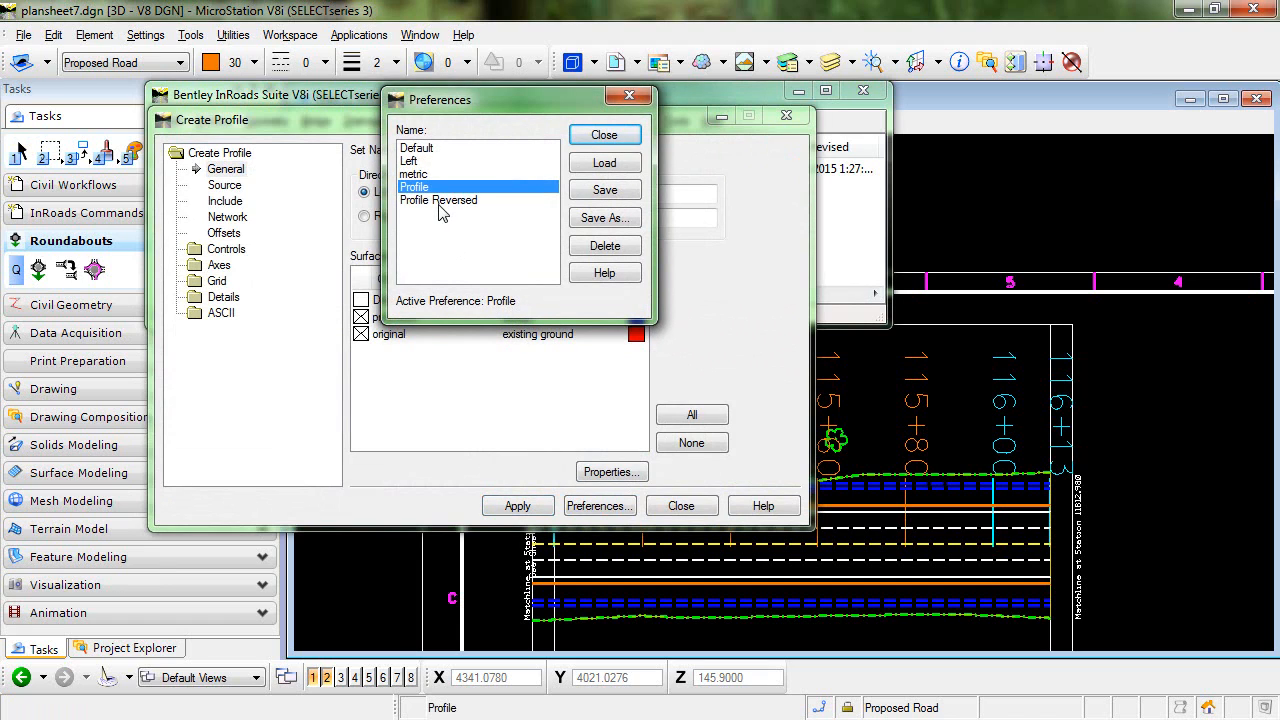
pyautogui.click(604, 163)
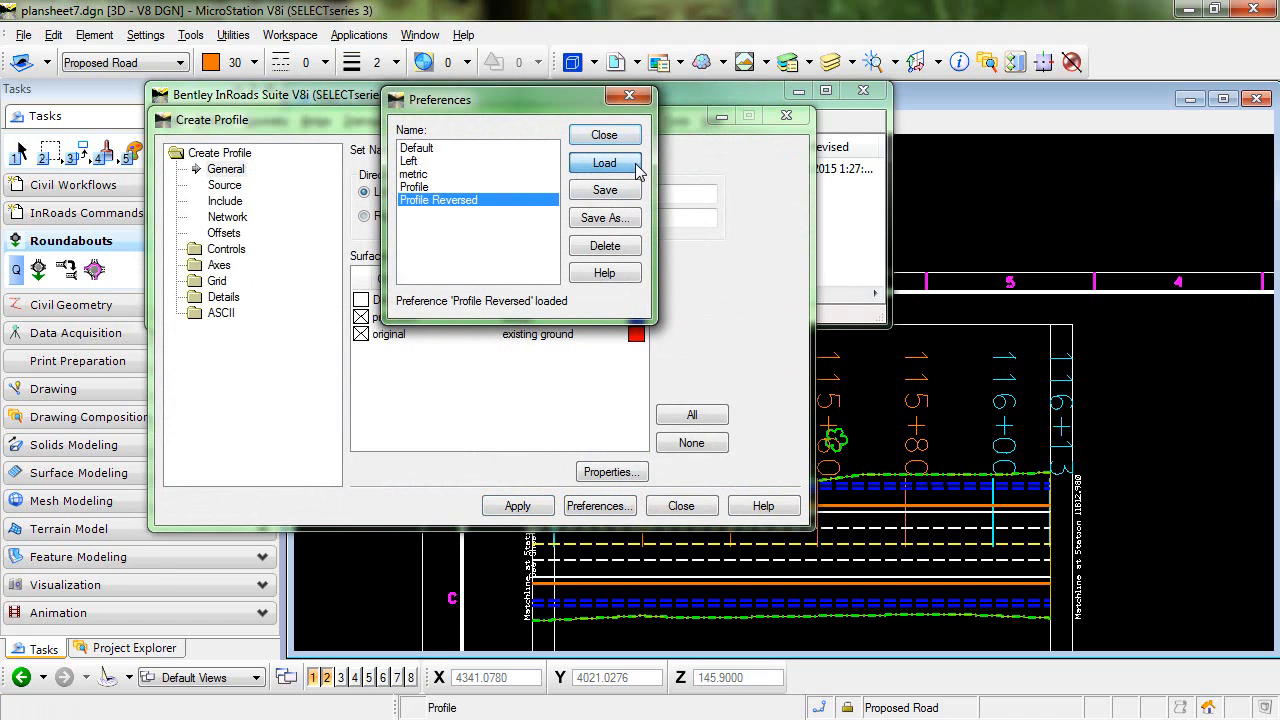
pyautogui.click(604, 135)
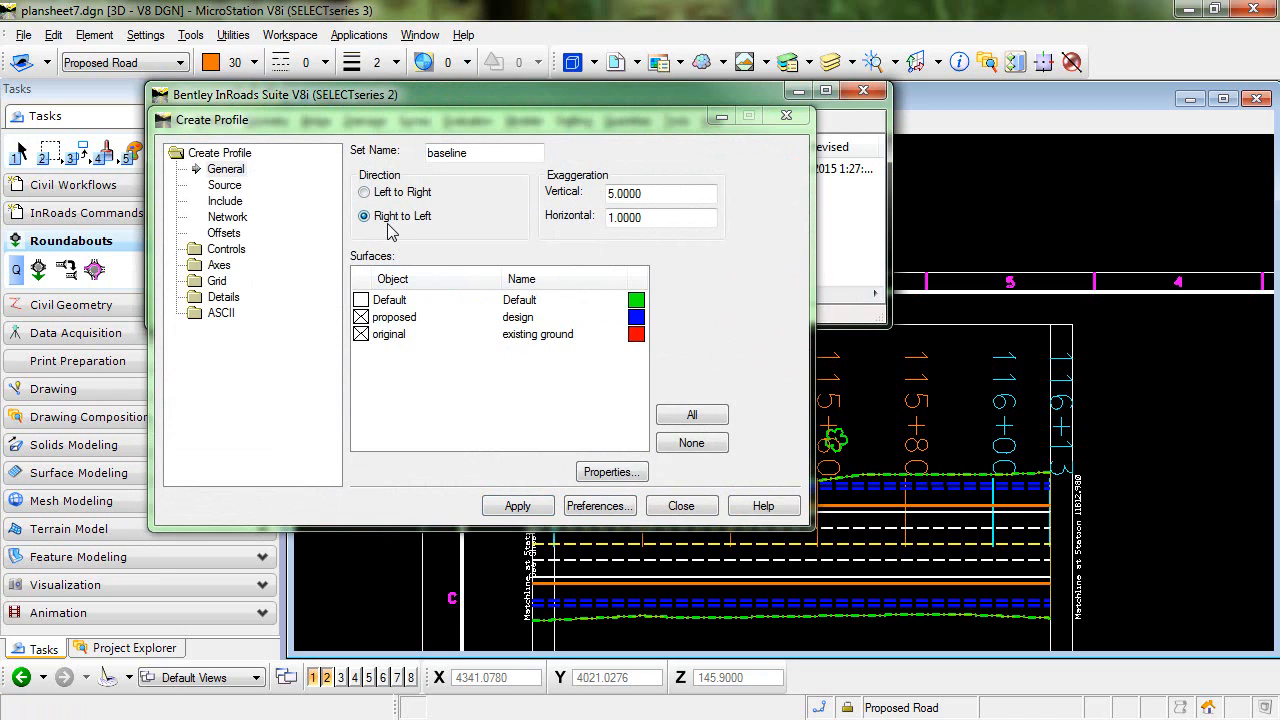
pyautogui.moveTo(452, 235)
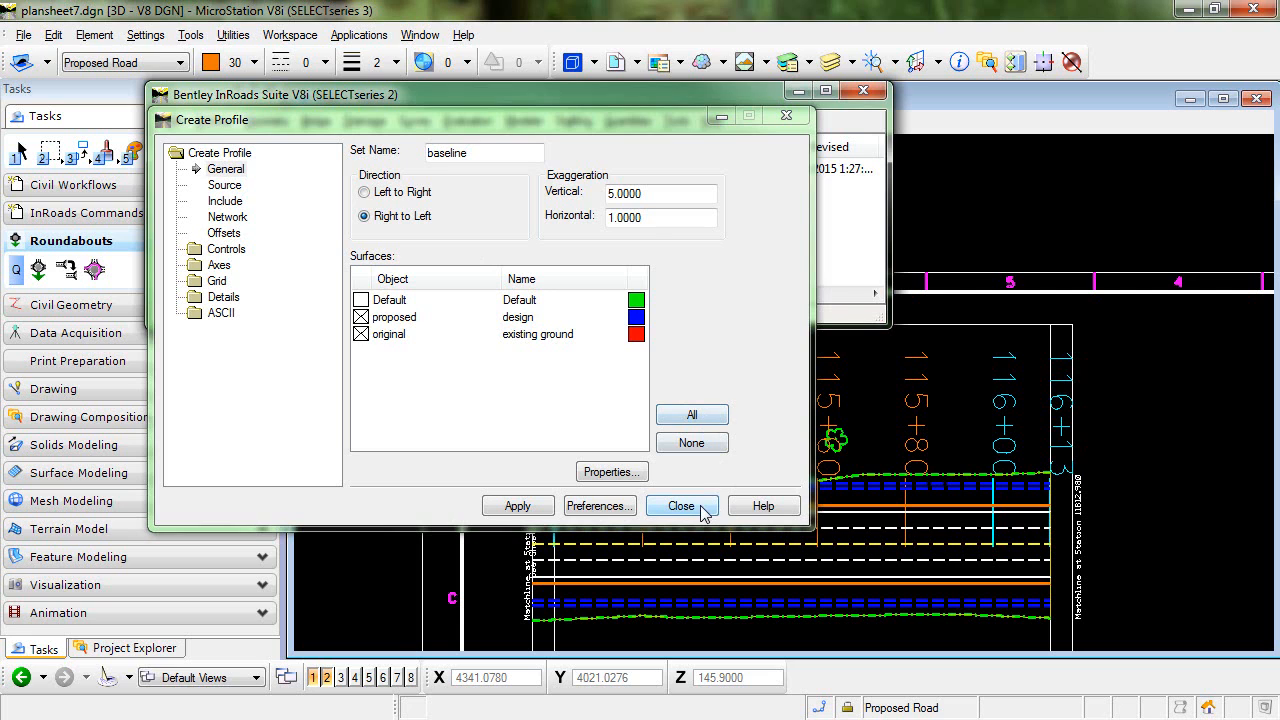
pyautogui.click(681, 505)
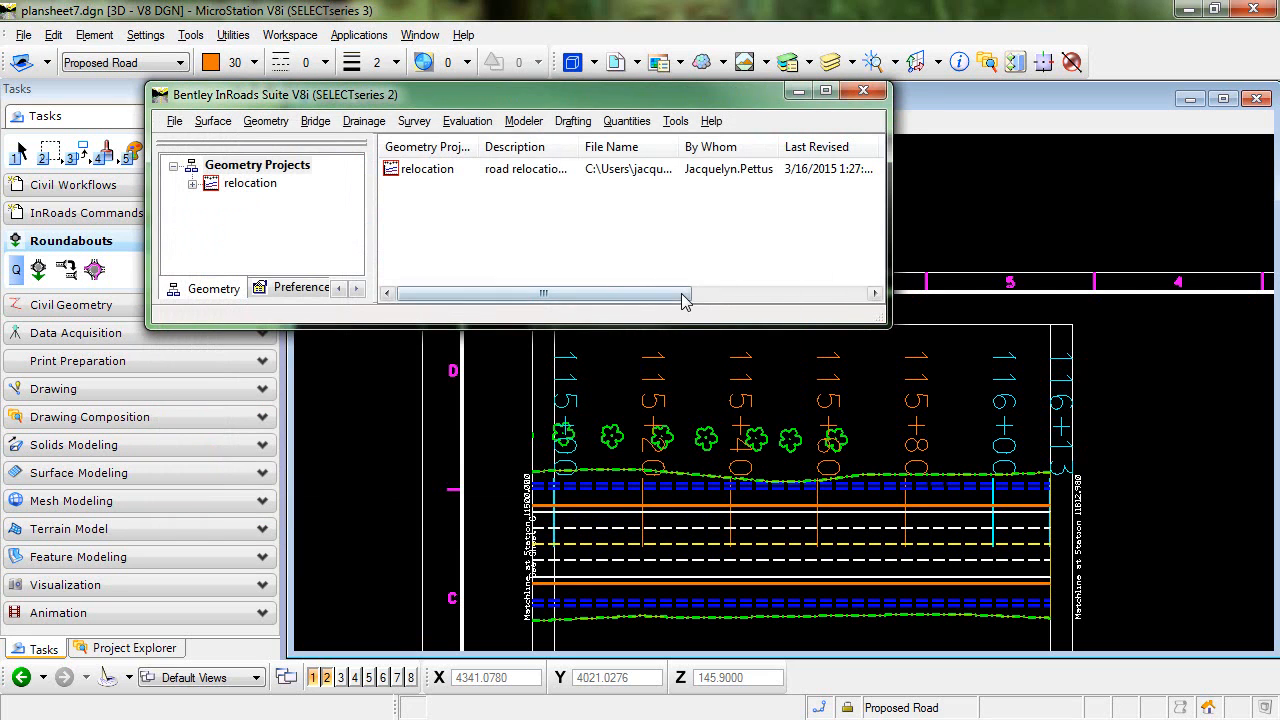
# Relaunch the Plan and Profile Generator and reopen the recent Plan.dgn drawing
pyautogui.click(573, 120)
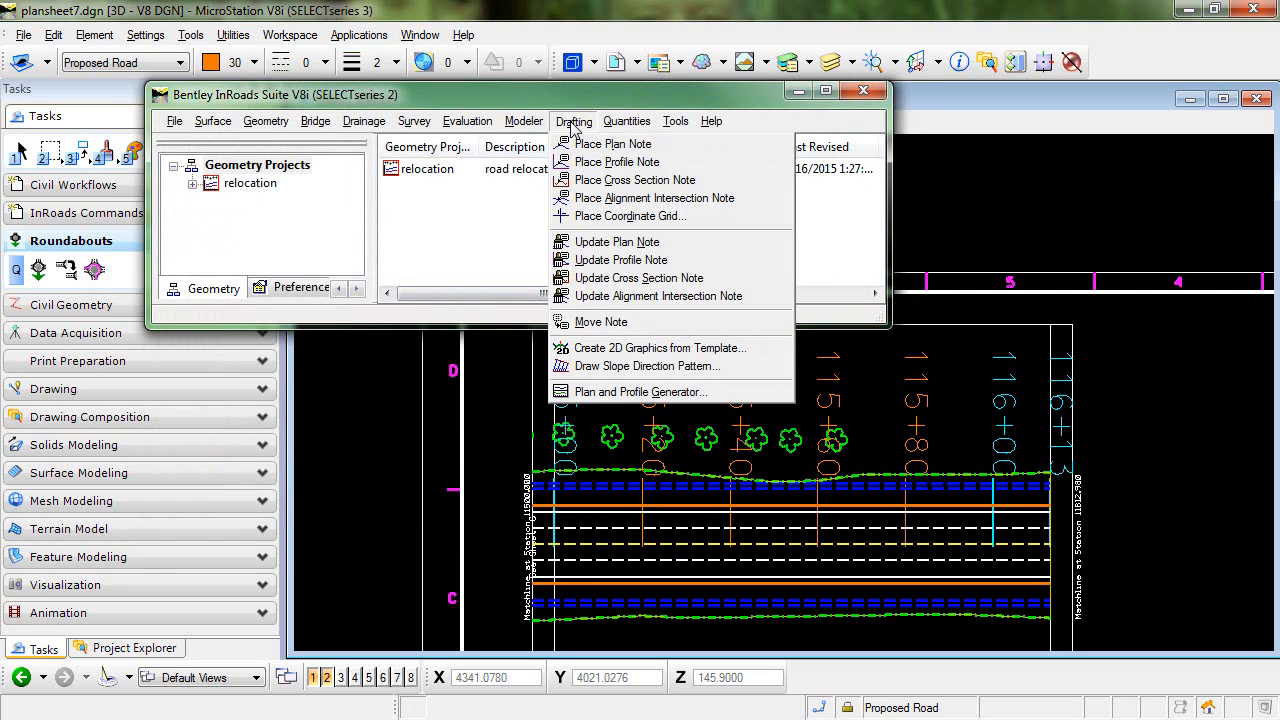
pyautogui.moveTo(638, 391)
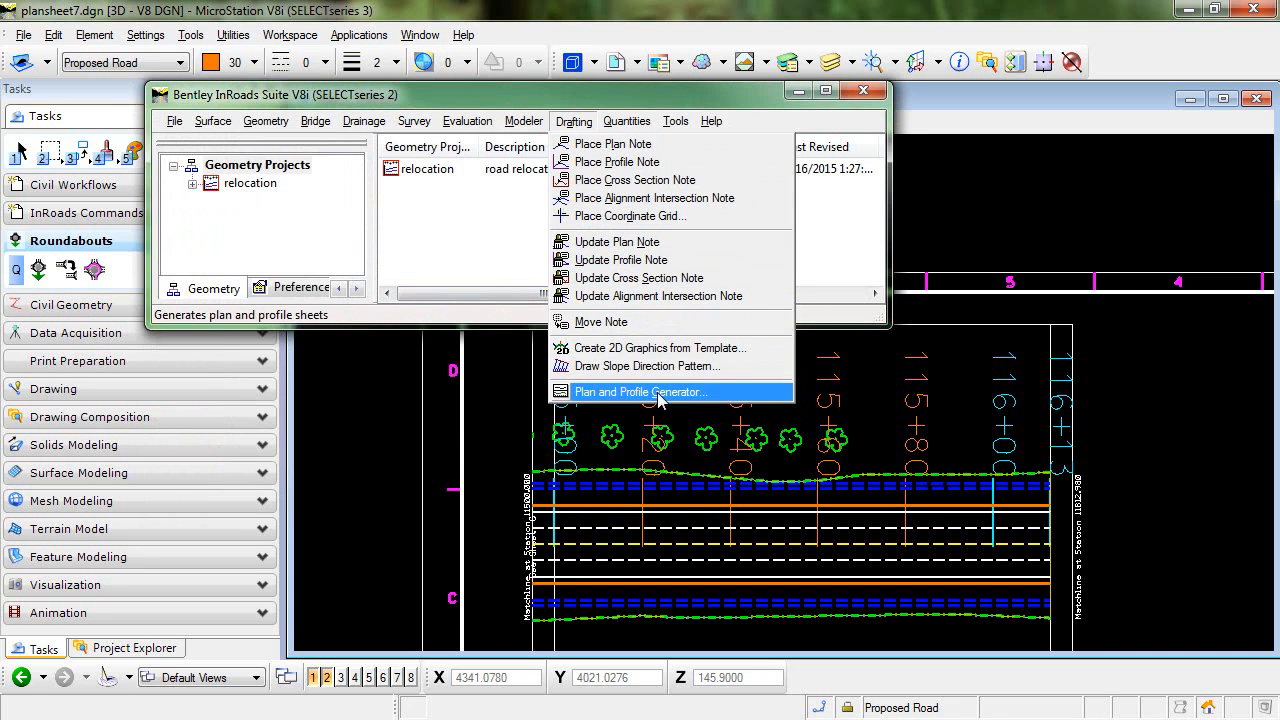
pyautogui.click(638, 391)
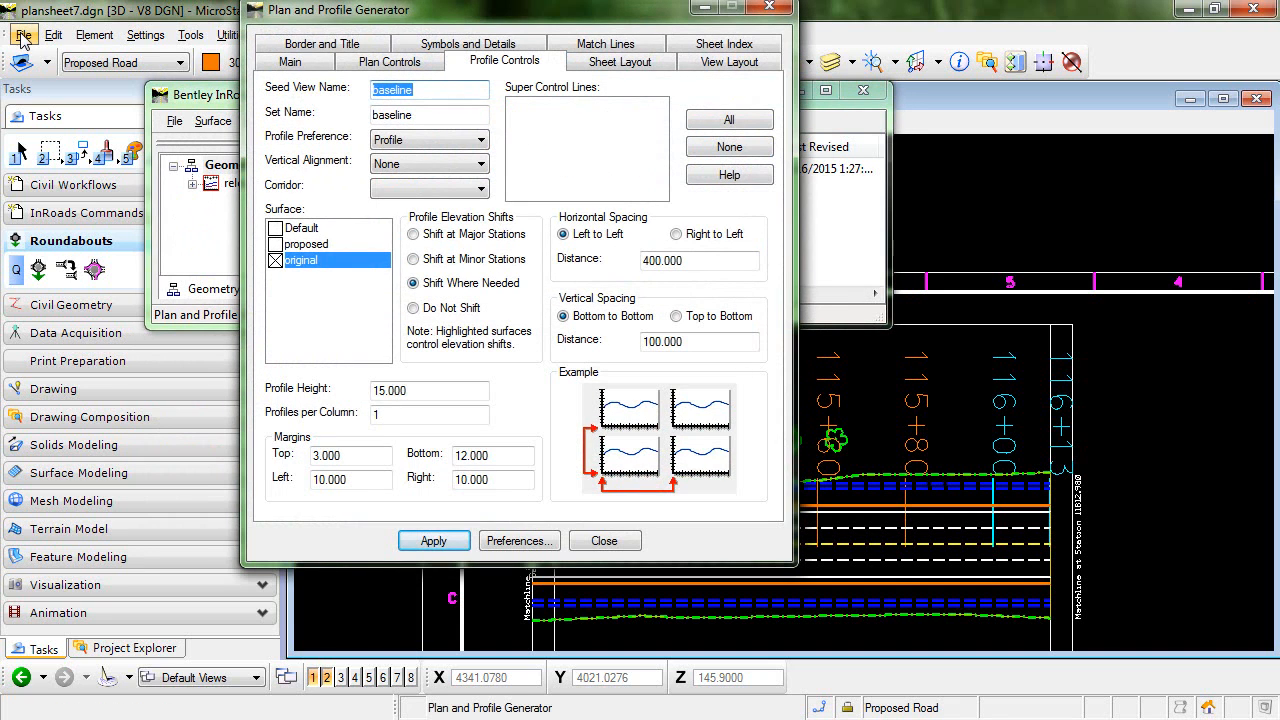
pyautogui.click(23, 34)
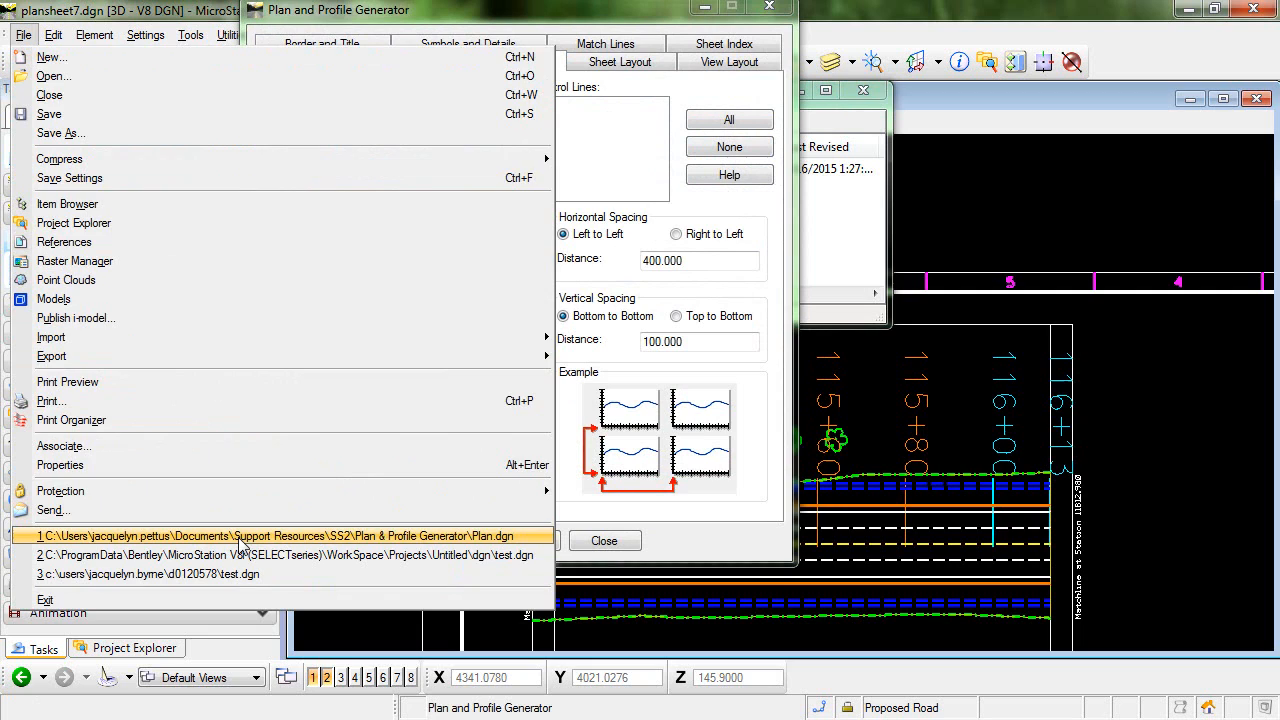
pyautogui.click(276, 536)
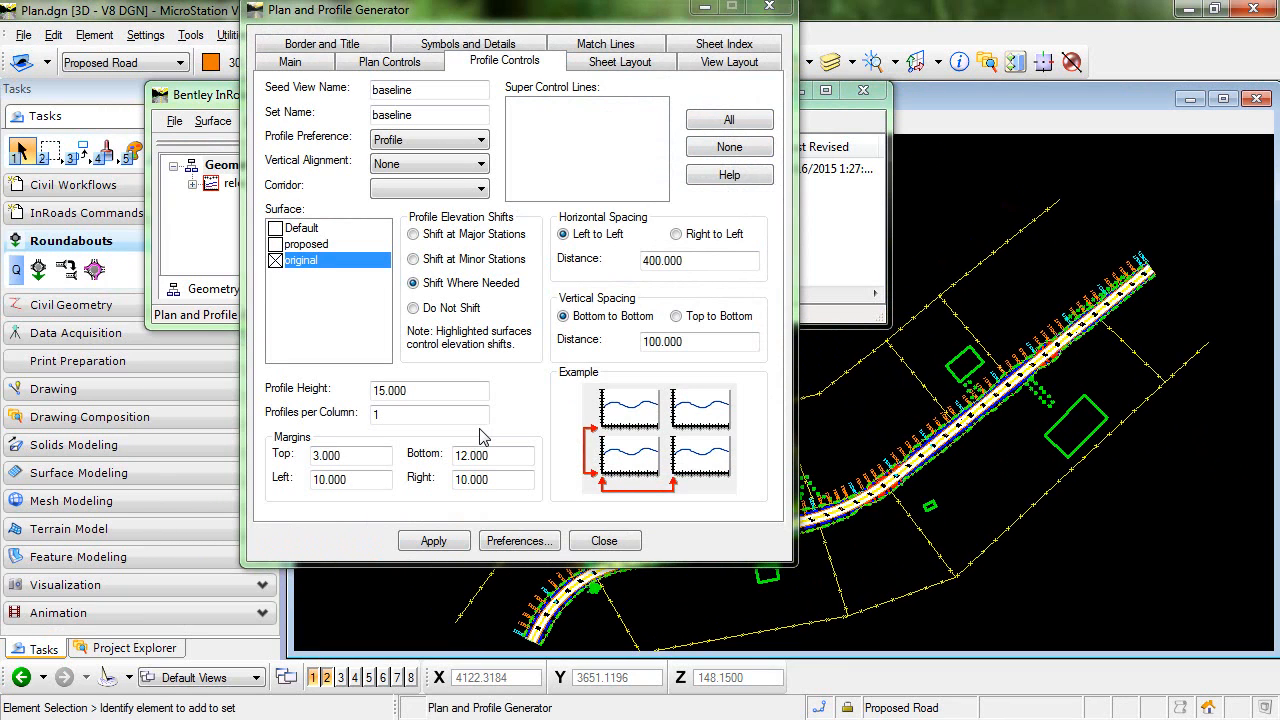
pyautogui.moveTo(490, 438)
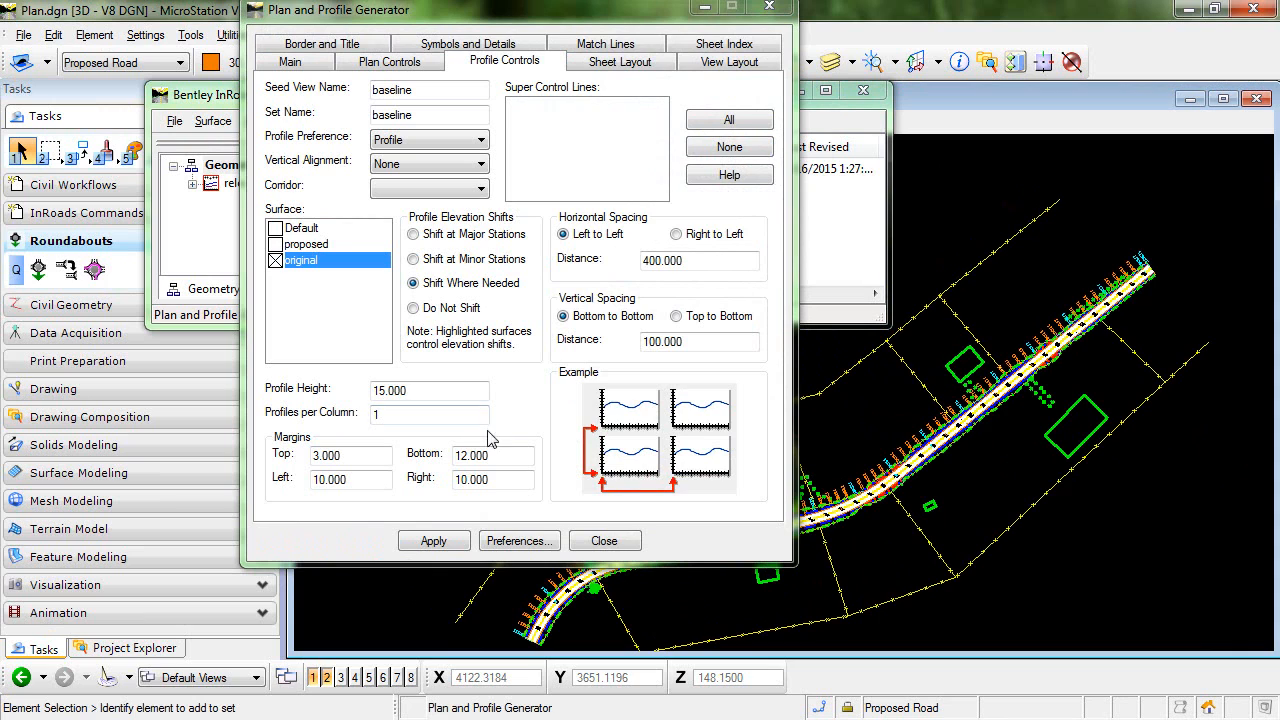
pyautogui.click(519, 540)
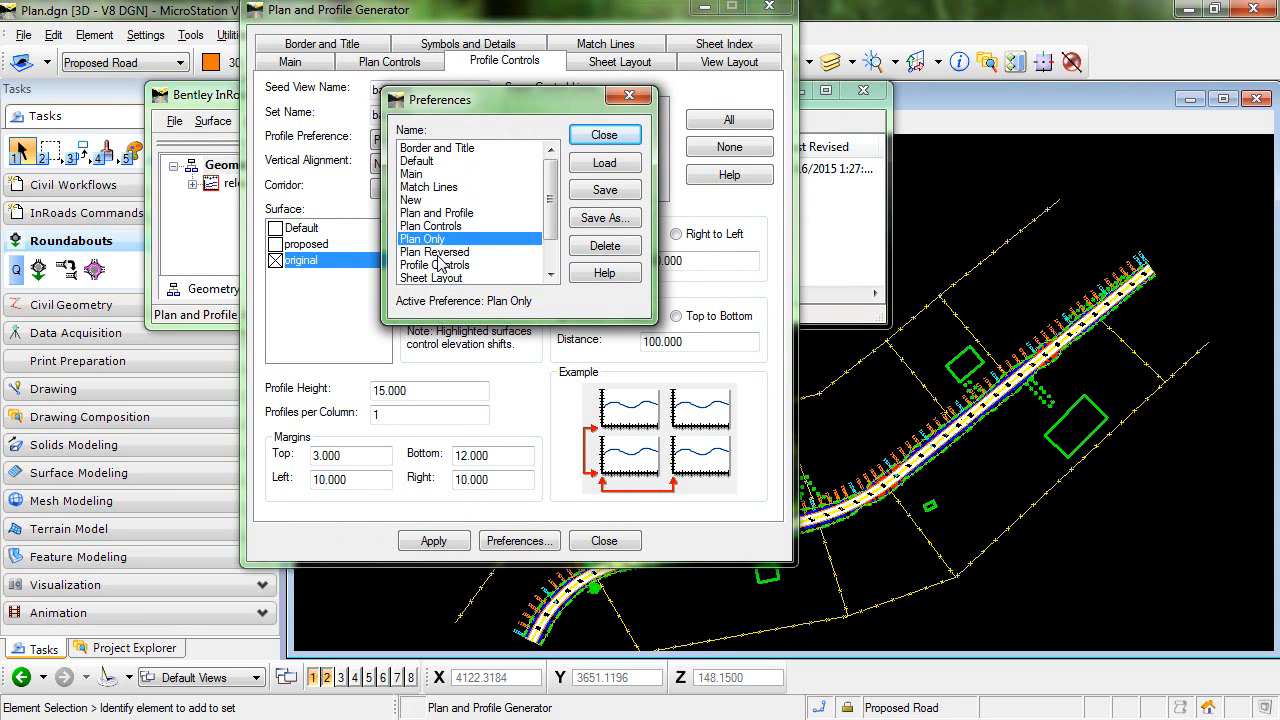
# Load the Plan Reversed preference into the generator and close the preferences list
pyautogui.click(434, 251)
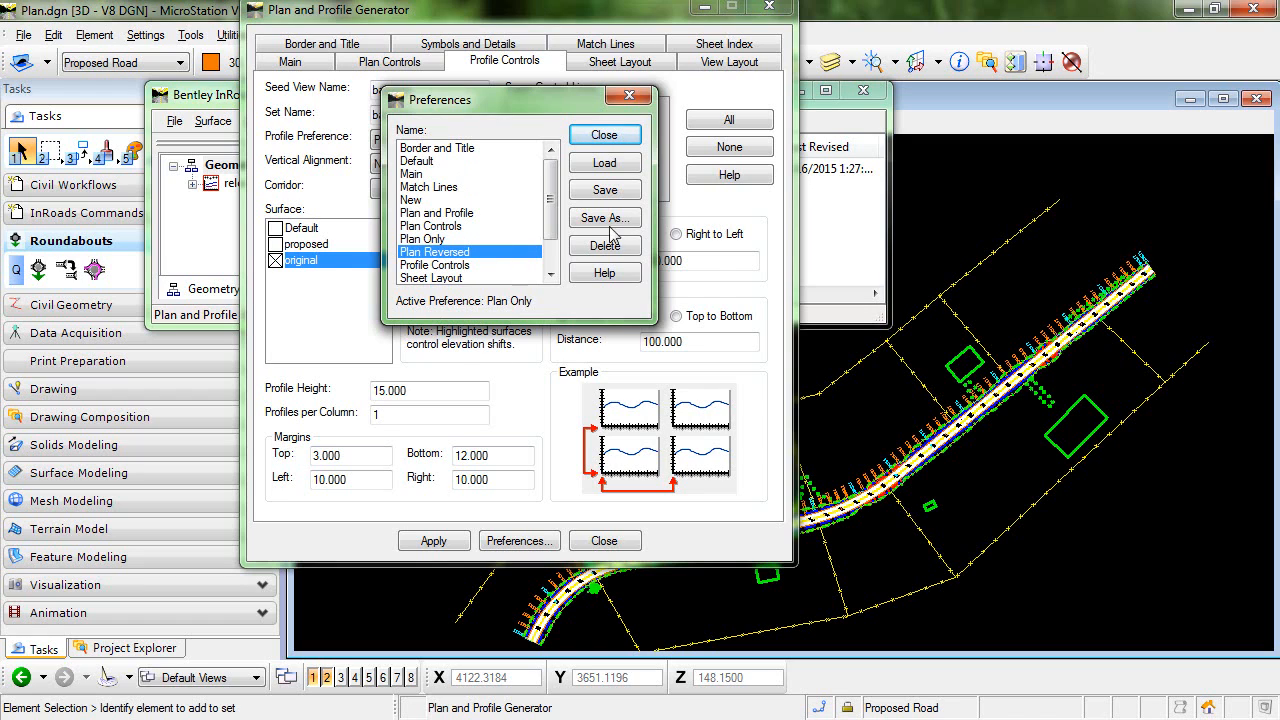
pyautogui.moveTo(665, 217)
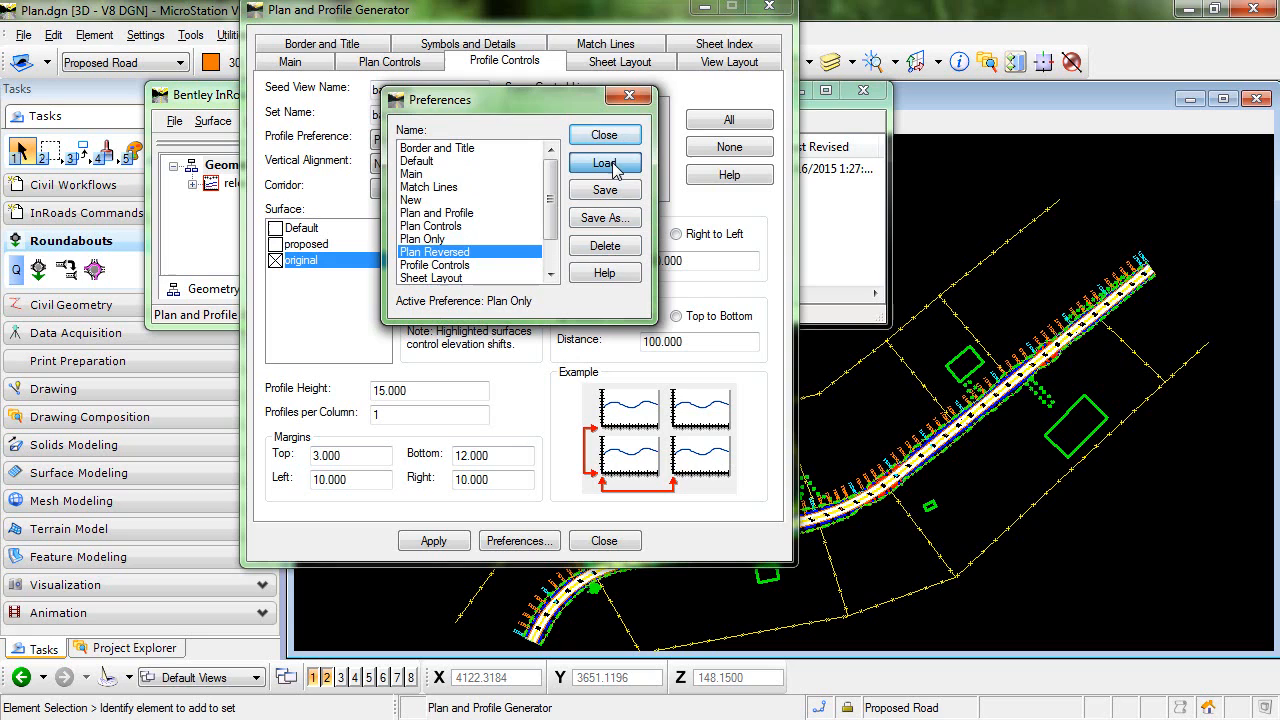
pyautogui.click(604, 163)
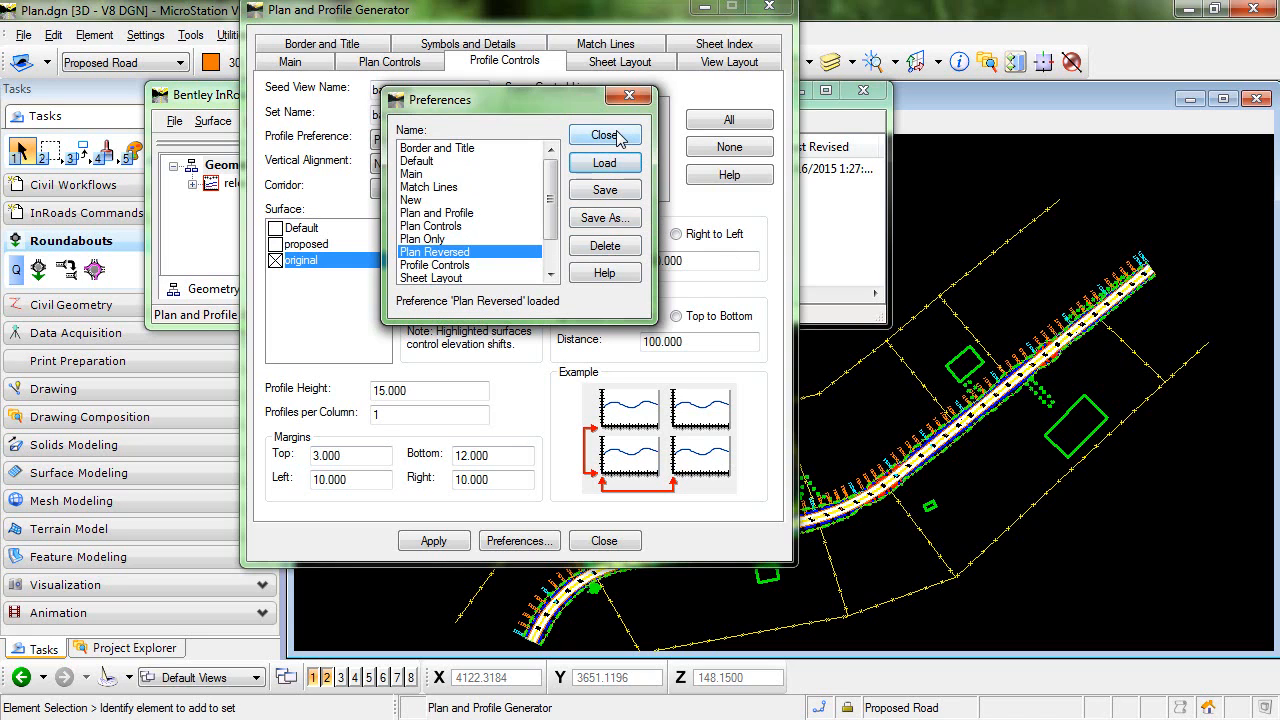
pyautogui.click(604, 135)
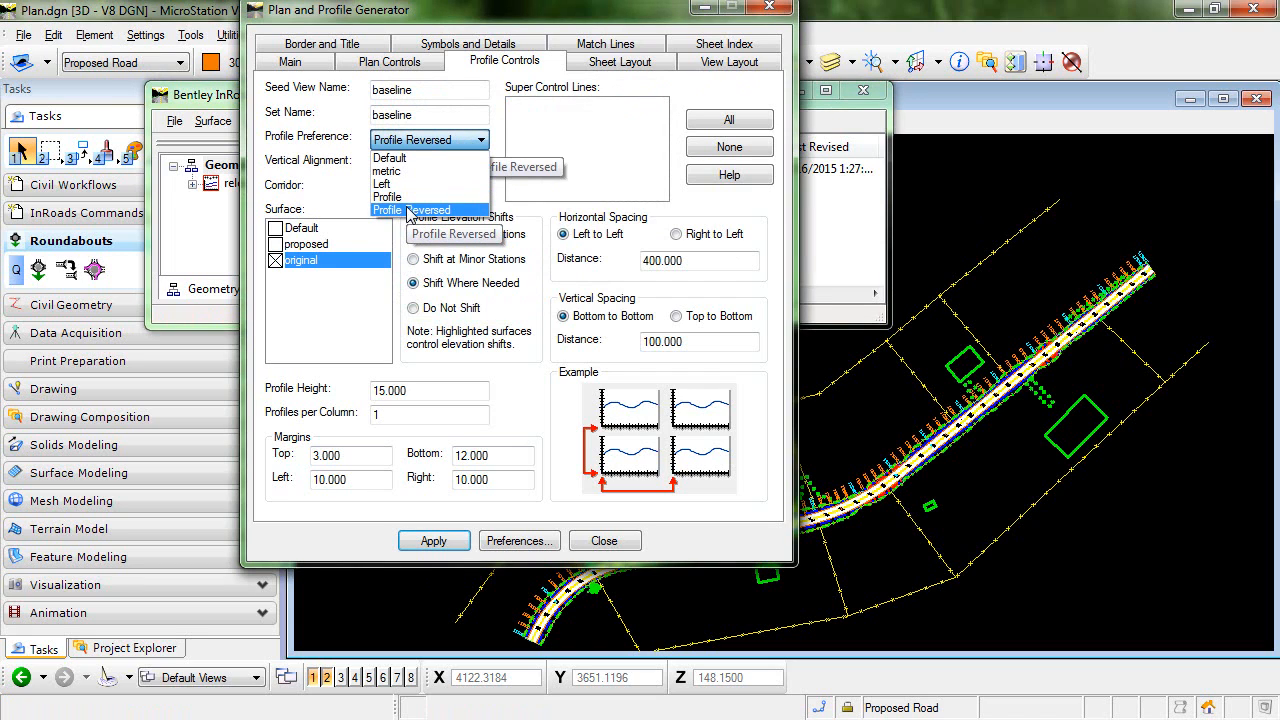
# Set the generator's Profile Preference dropdown to Profile Reversed
pyautogui.click(405, 210)
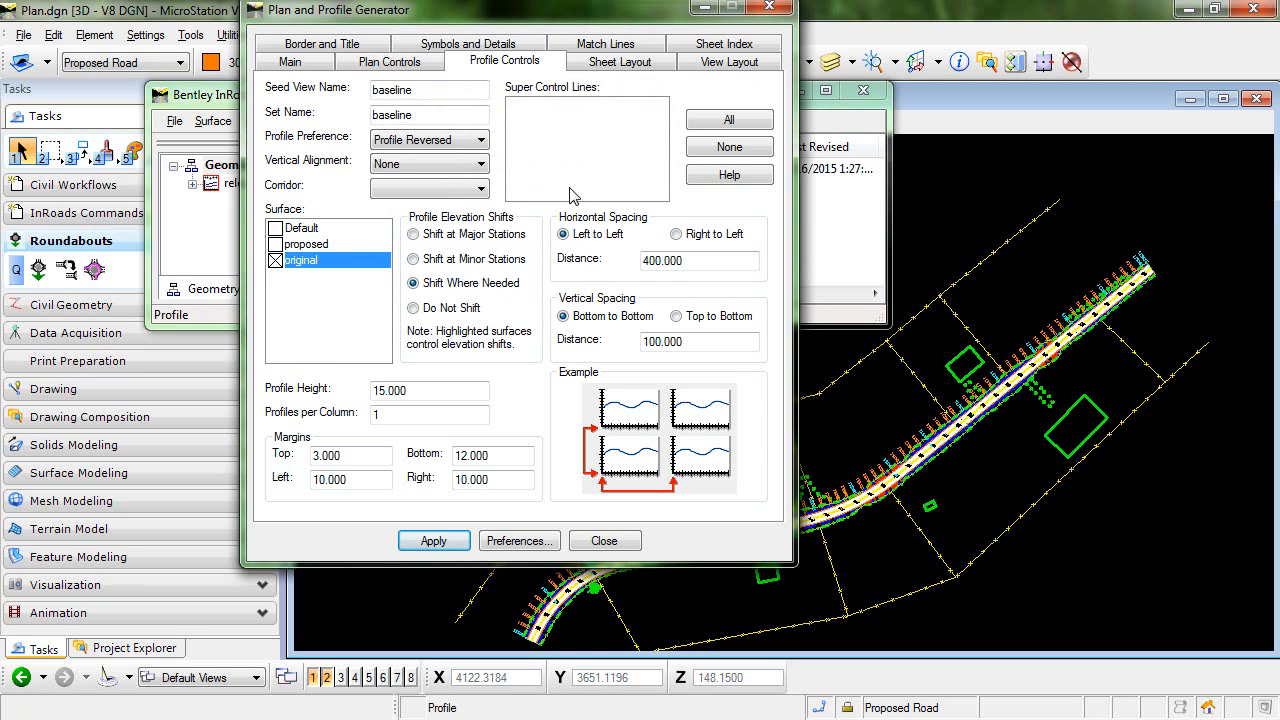
pyautogui.click(729, 61)
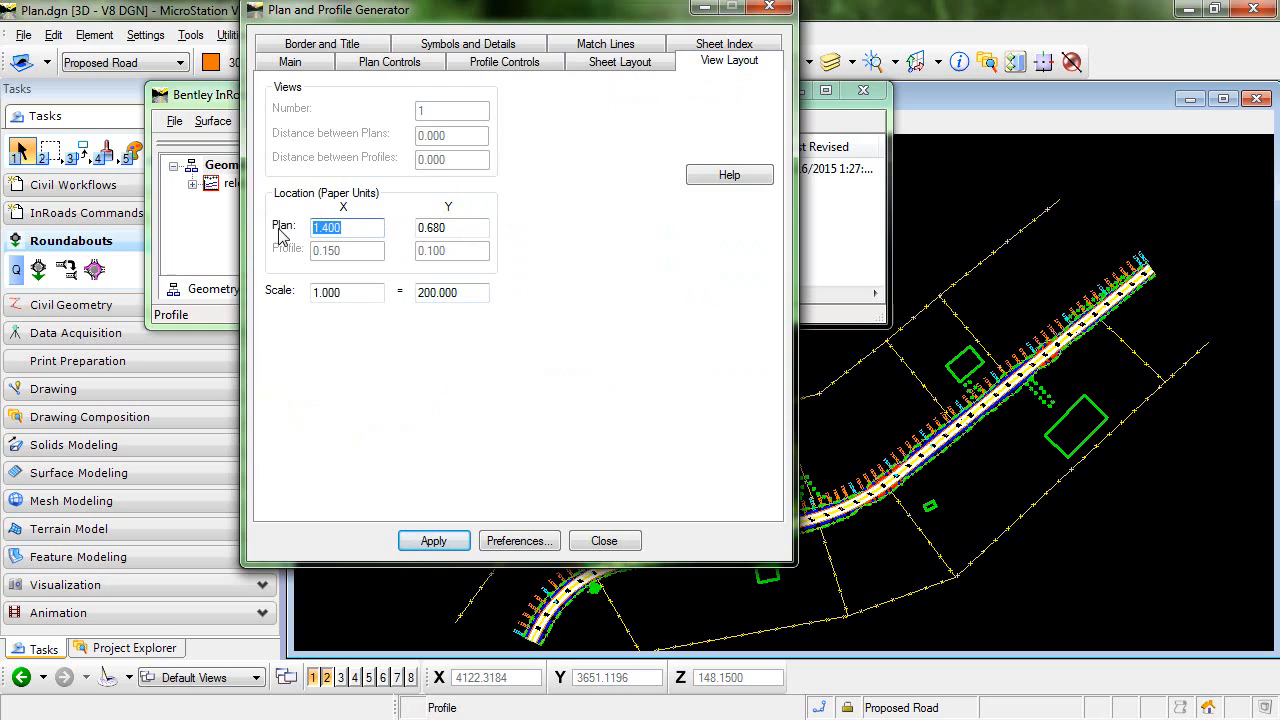
pyautogui.moveTo(393, 298)
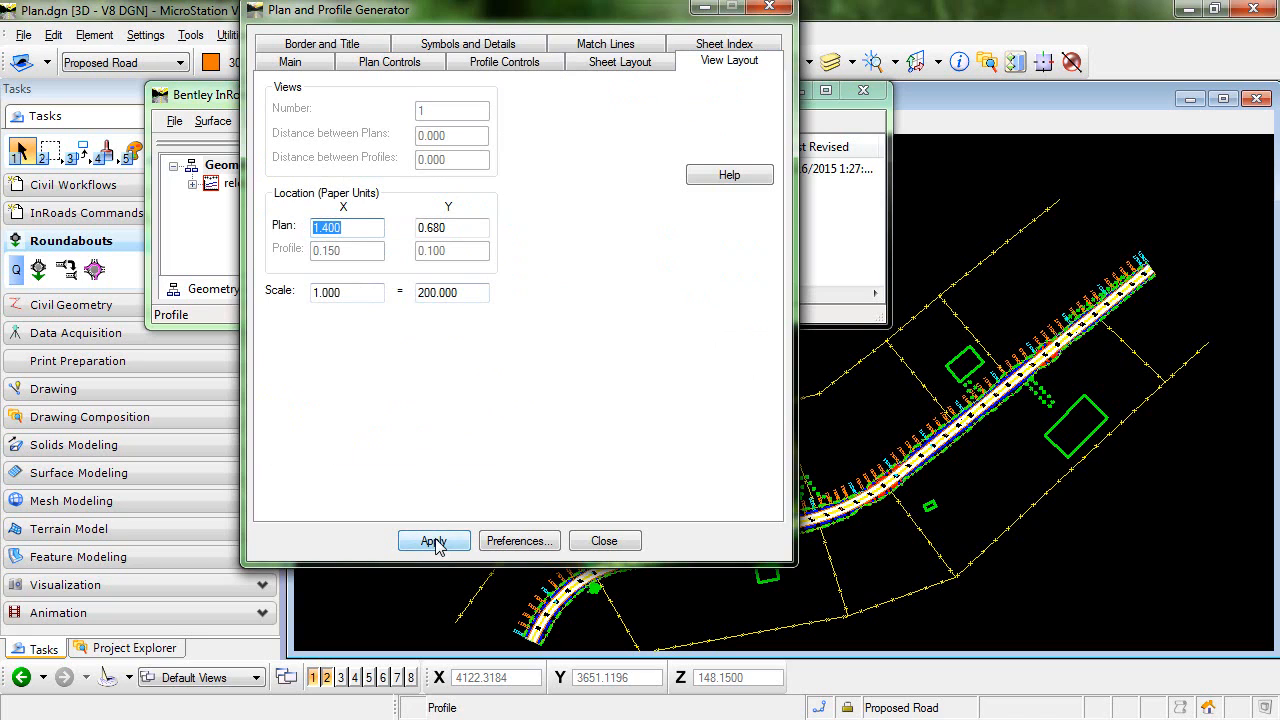
# Apply the generator with the plan located at 1.400, 0.680
pyautogui.click(433, 540)
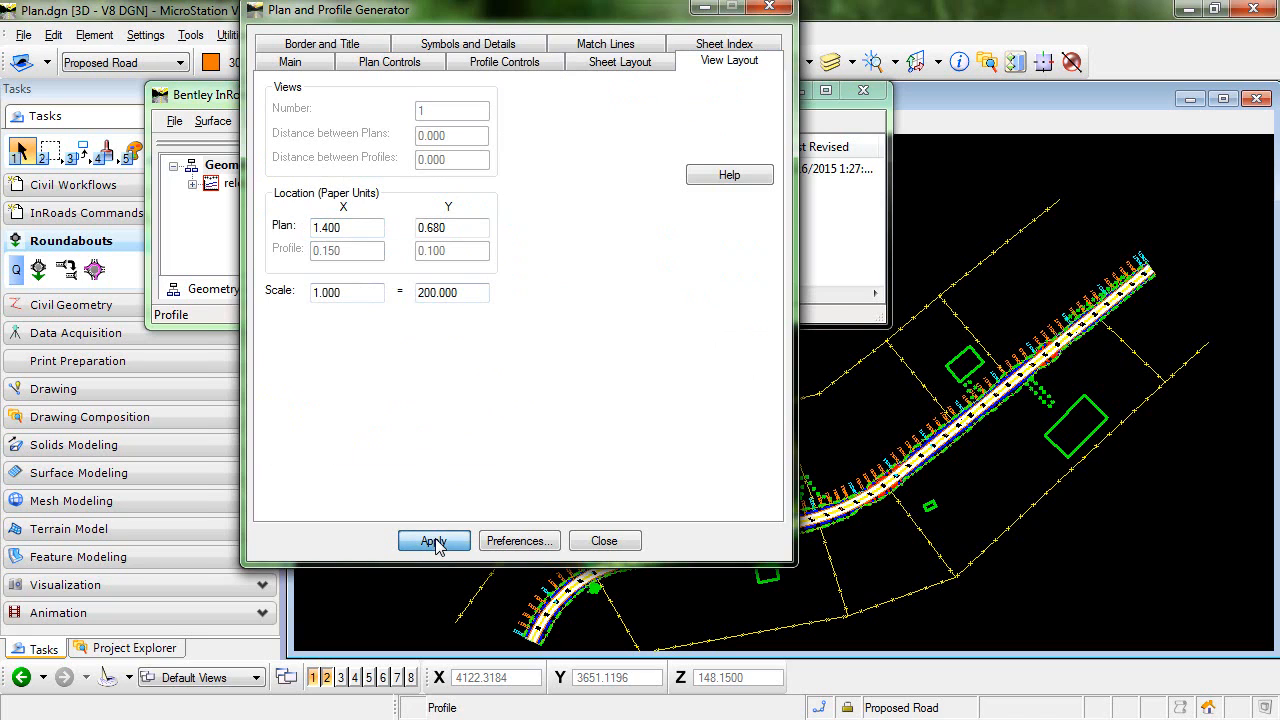
pyautogui.click(433, 540)
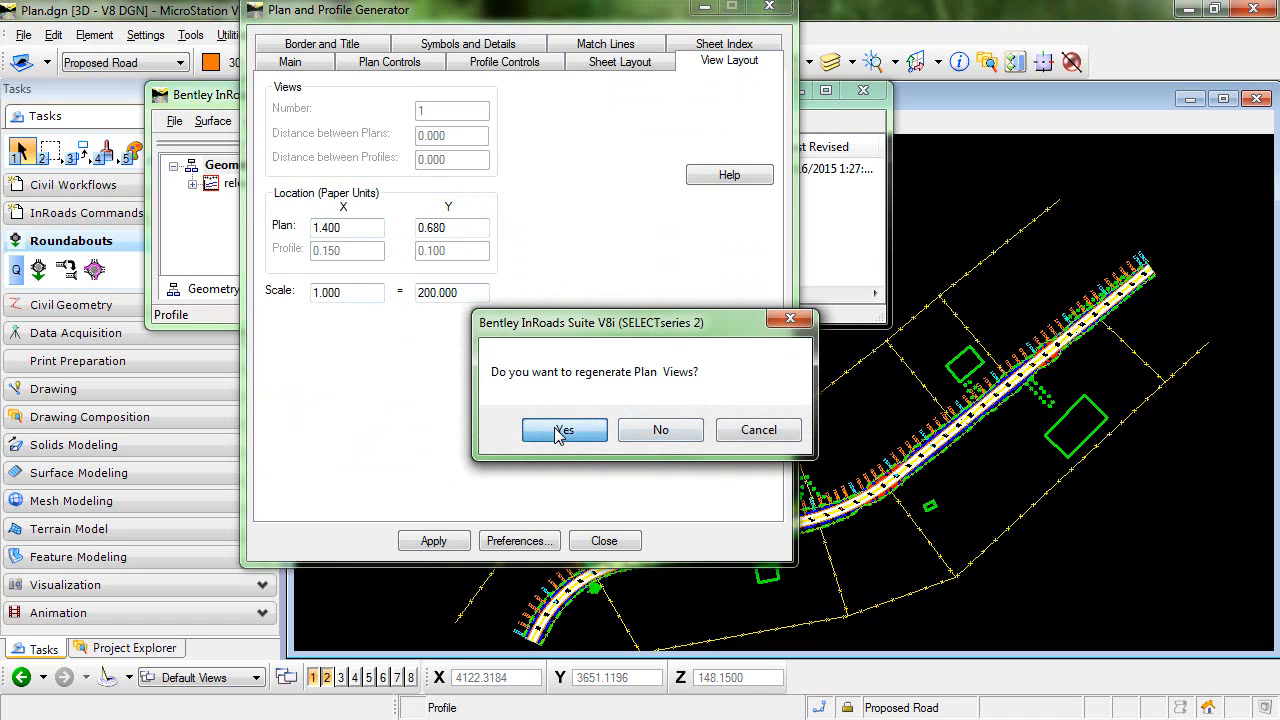
# Confirm regenerating the plan views into plansheet7.dgn and review the generated sheet list
pyautogui.click(564, 429)
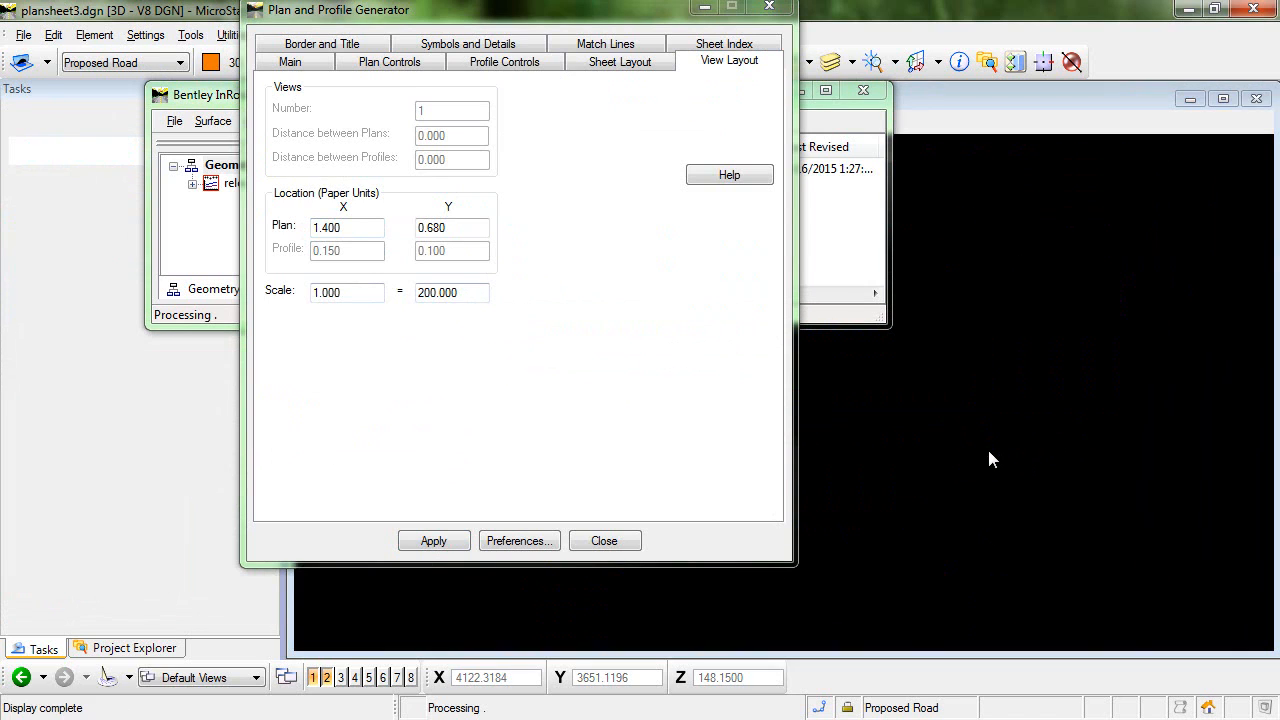
pyautogui.click(433, 540)
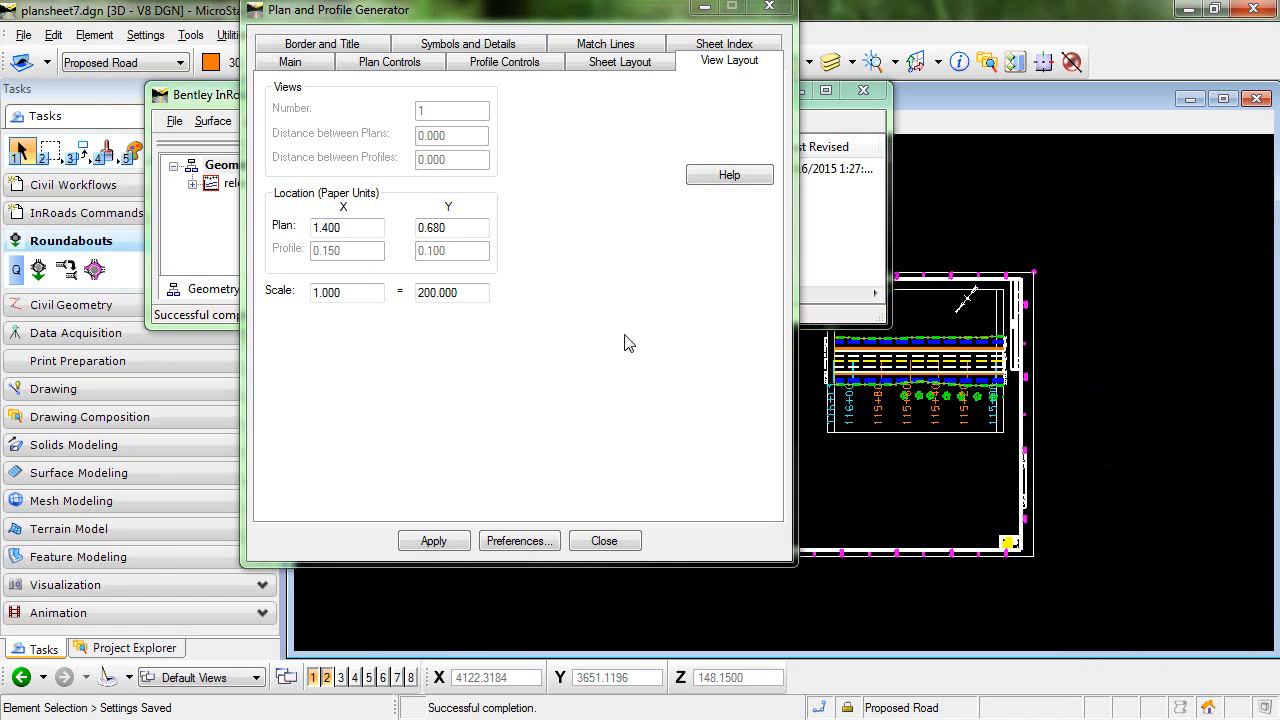
pyautogui.click(724, 42)
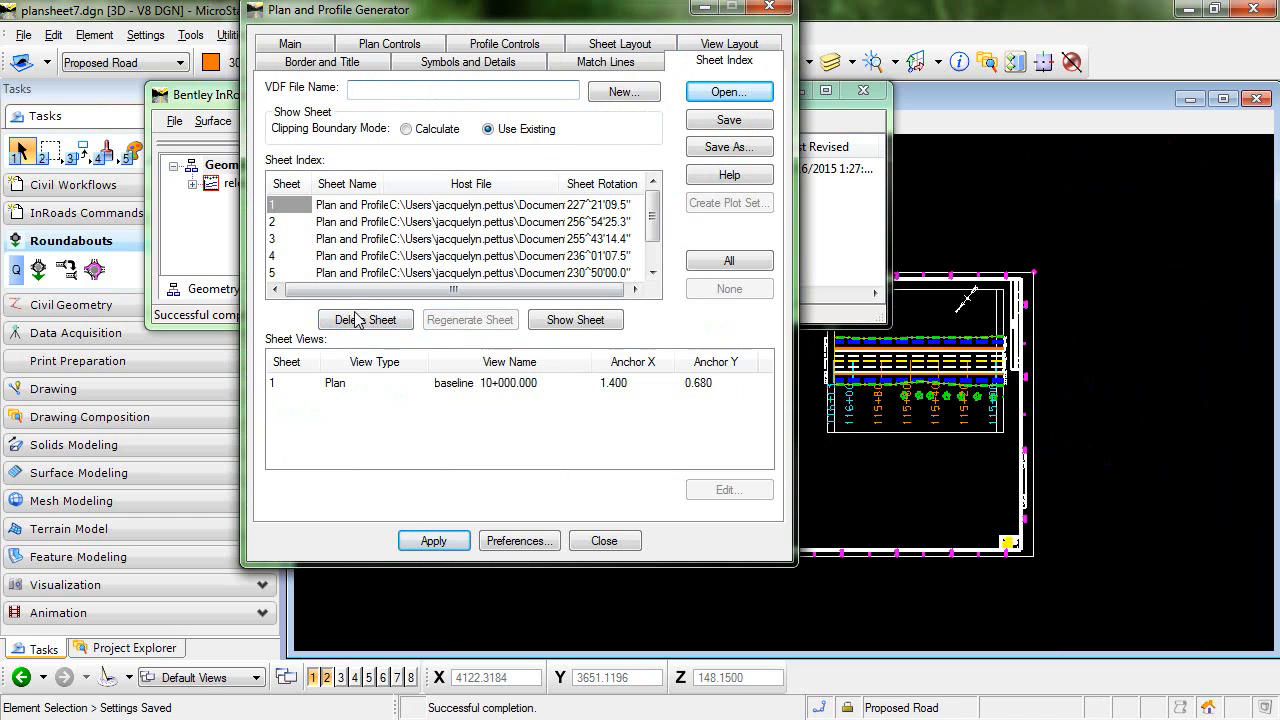
# Close the generator so plansheet1.dgn shows stations increasing right to left
pyautogui.click(604, 540)
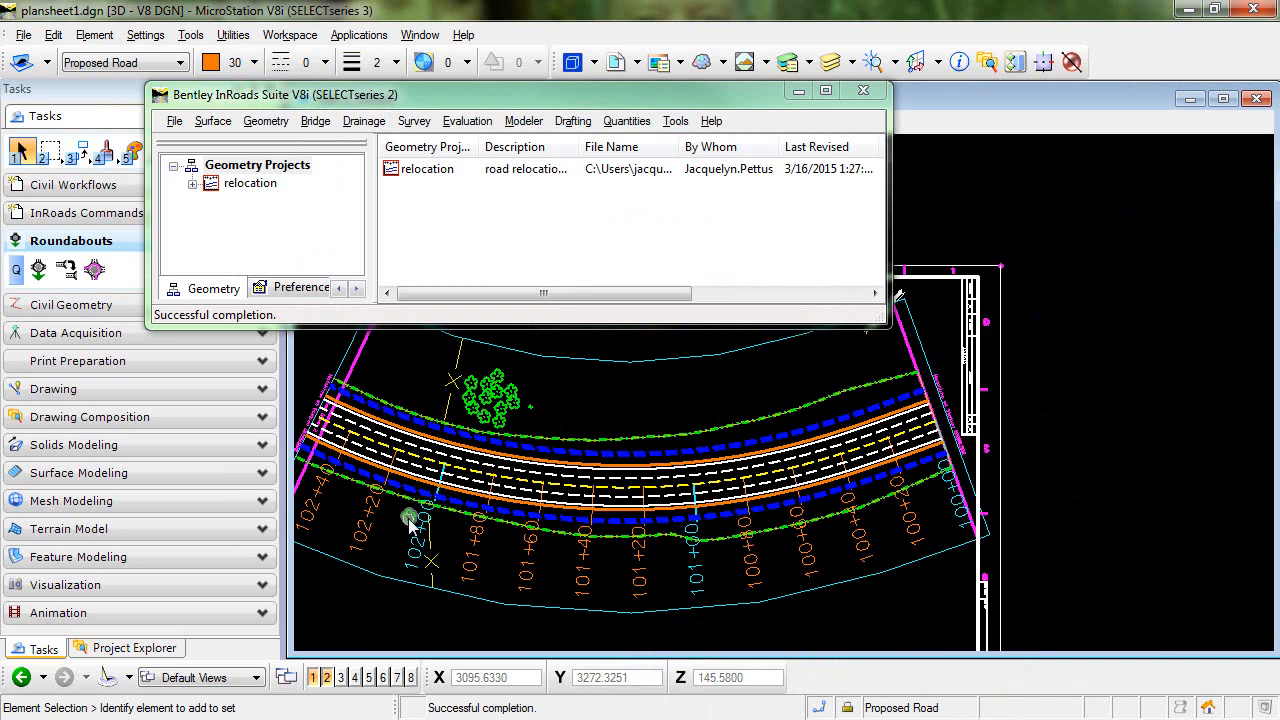
pyautogui.click(627, 120)
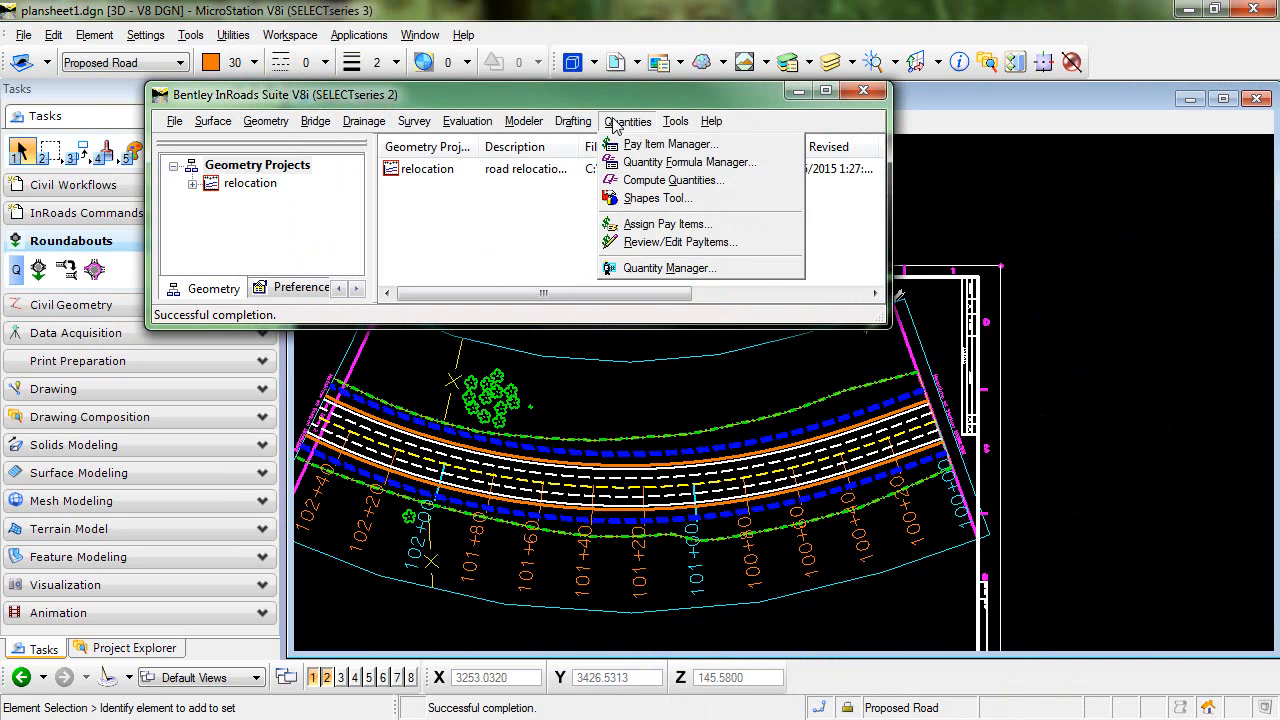